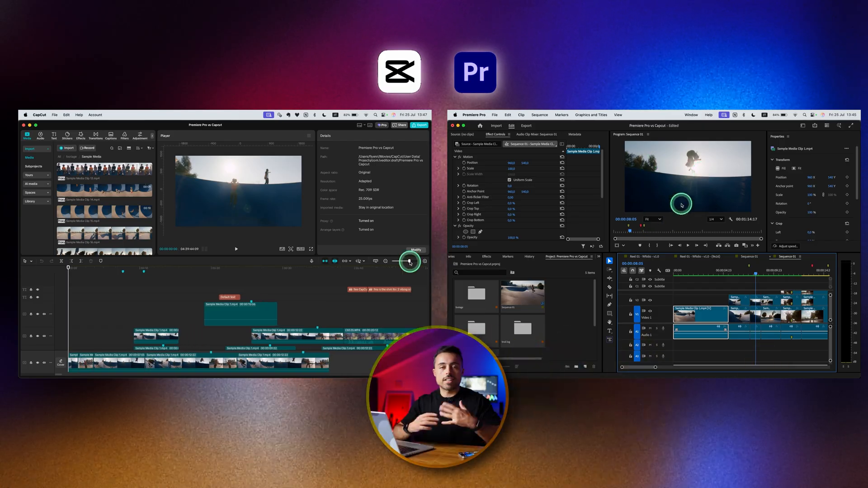
Open the footage bin in the Project panel to reveal its clips
{"action": "left_click", "coordinate": [475, 295]}
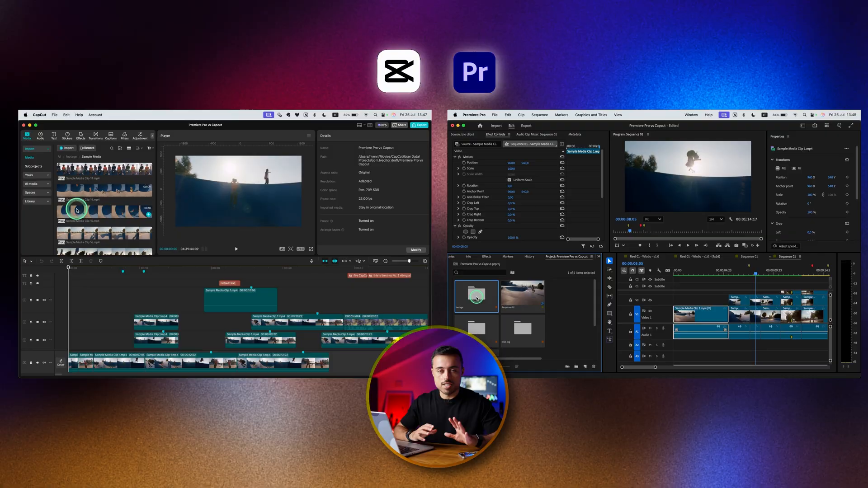
{"action": "double_click", "coordinate": [522, 296]}
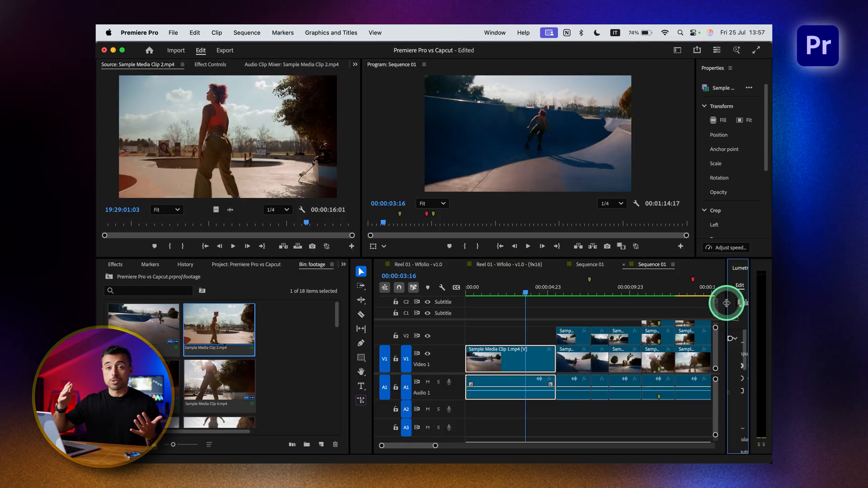
Switch the workspace to the Color layout from the Workspaces menu
{"action": "left_click", "coordinate": [678, 50]}
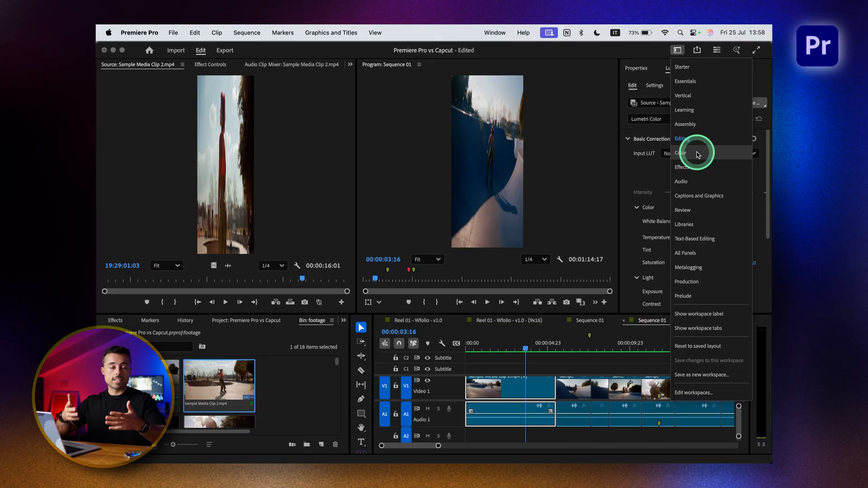
{"action": "left_click", "coordinate": [680, 153]}
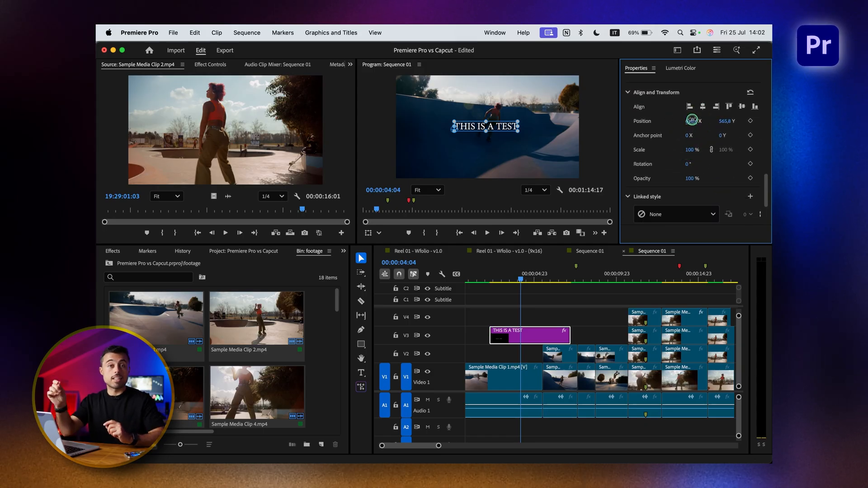
Scrub the title's Position X value to slide 'THIS IS A TEST' horizontally
{"action": "left_click_drag", "start_coordinate": [691, 121], "coordinate": [645, 150]}
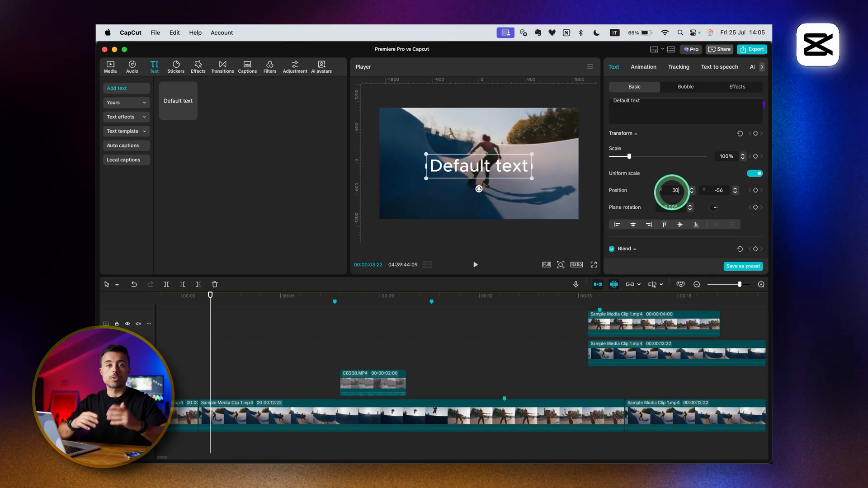
Set the Default text title's Position X to 300
{"action": "type", "text": "300"}
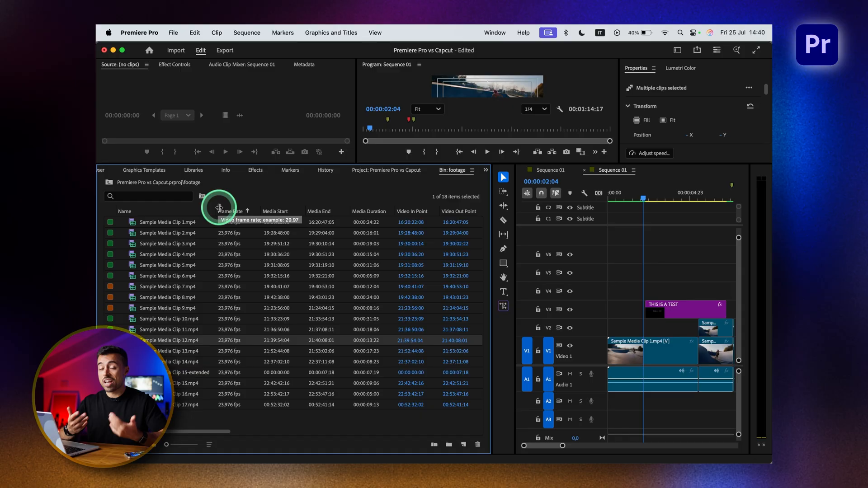
Scroll the bin's list view sideways through the frame rate and media metadata columns
{"action": "left_click_drag", "start_coordinate": [185, 431], "coordinate": [276, 432]}
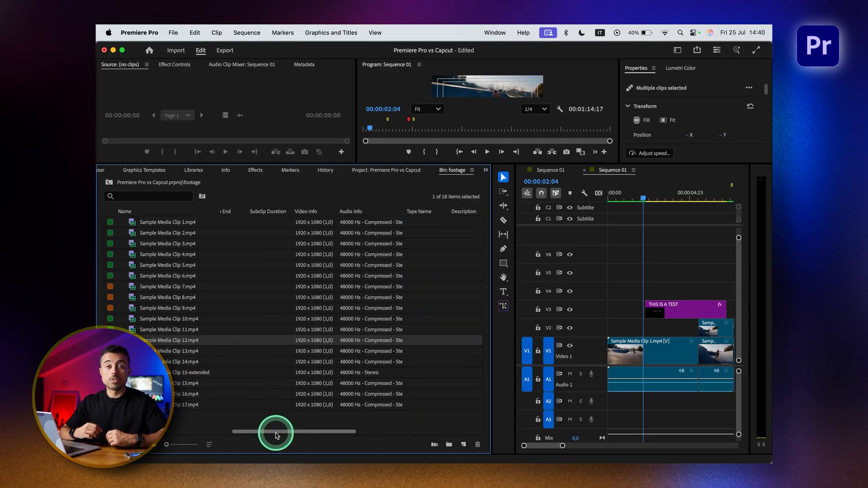
{"action": "left_click_drag", "start_coordinate": [274, 432], "coordinate": [357, 432]}
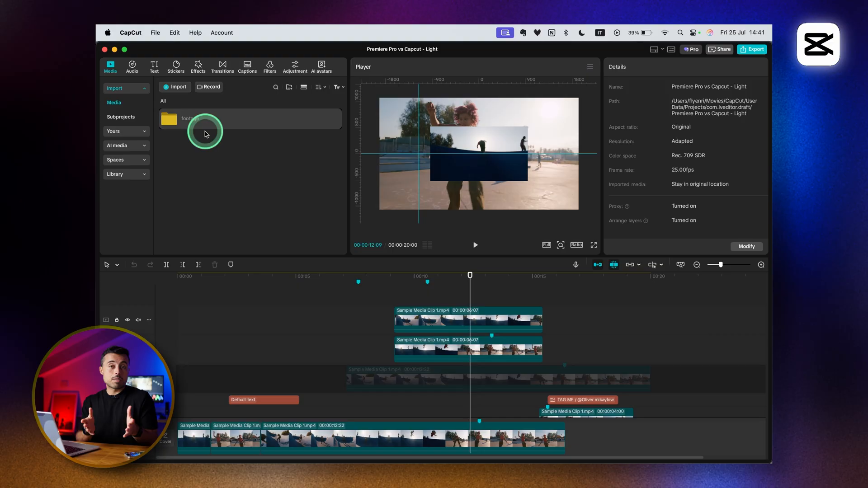
Open the footage folder, then Sample Media, and browse its clips
{"action": "double_click", "coordinate": [189, 118]}
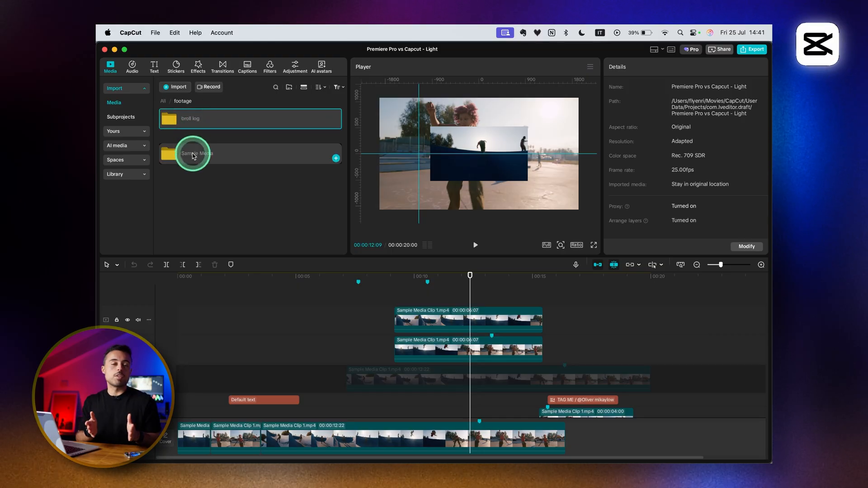
{"action": "double_click", "coordinate": [194, 154]}
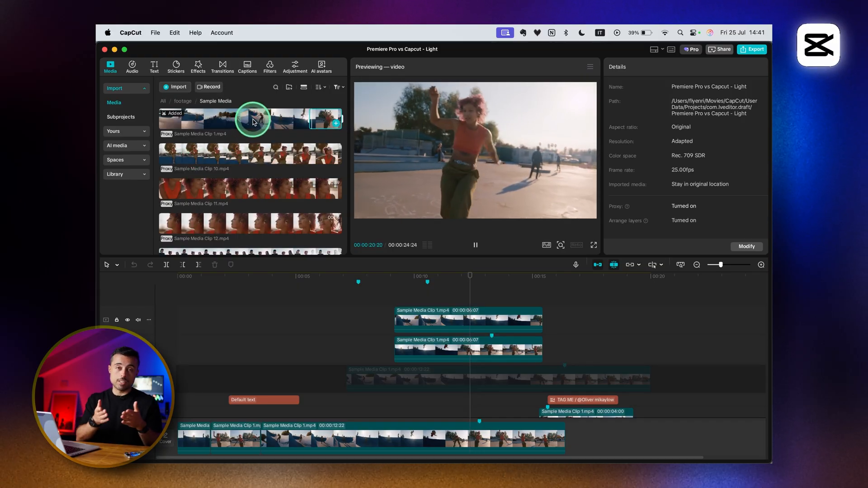
{"action": "scroll", "scroll_direction": "down", "scroll_amount": 3}
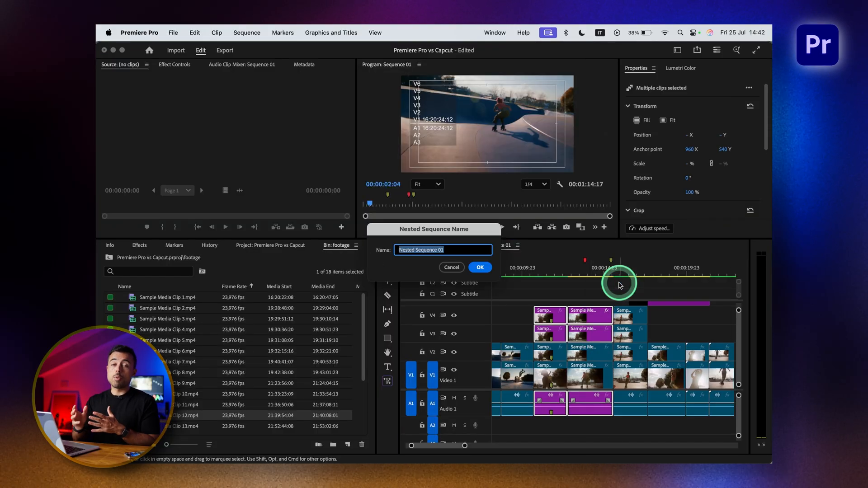
Confirm nesting the selected clips as Nested Sequence 01
{"action": "left_click", "coordinate": [480, 268]}
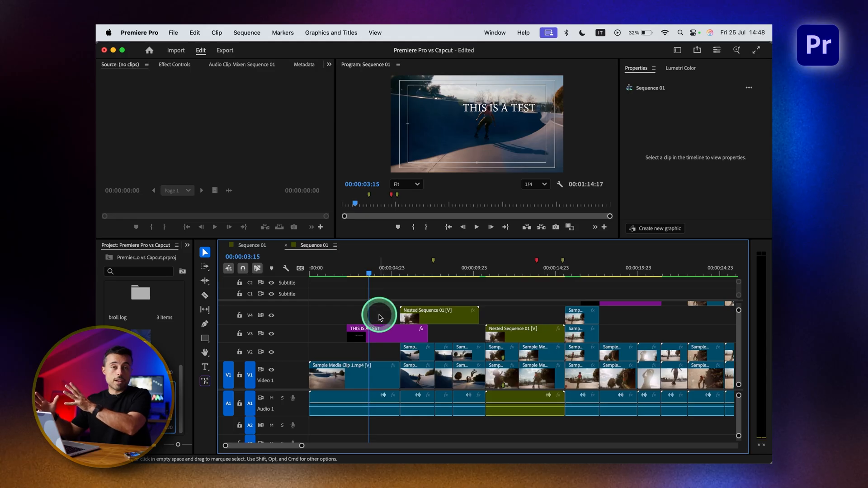
Deselect the nested sequence clips by clicking empty timeline space
{"action": "left_click", "coordinate": [331, 273]}
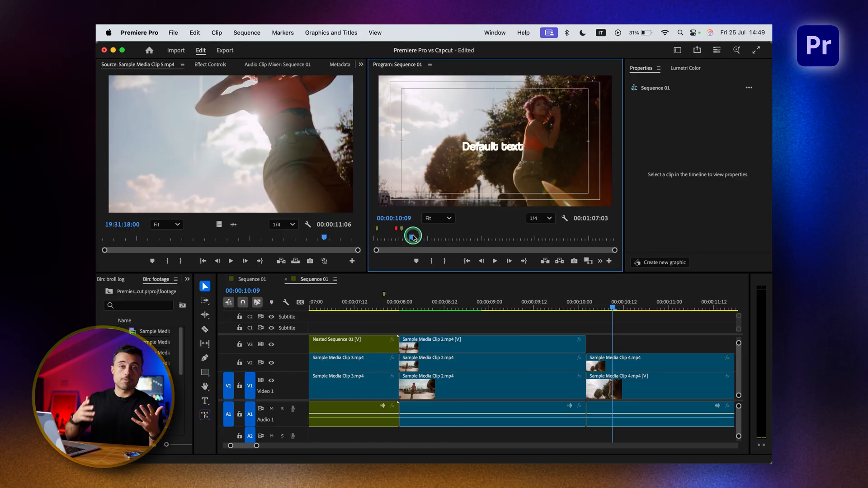
{"action": "left_click_drag", "start_coordinate": [412, 235], "coordinate": [483, 239]}
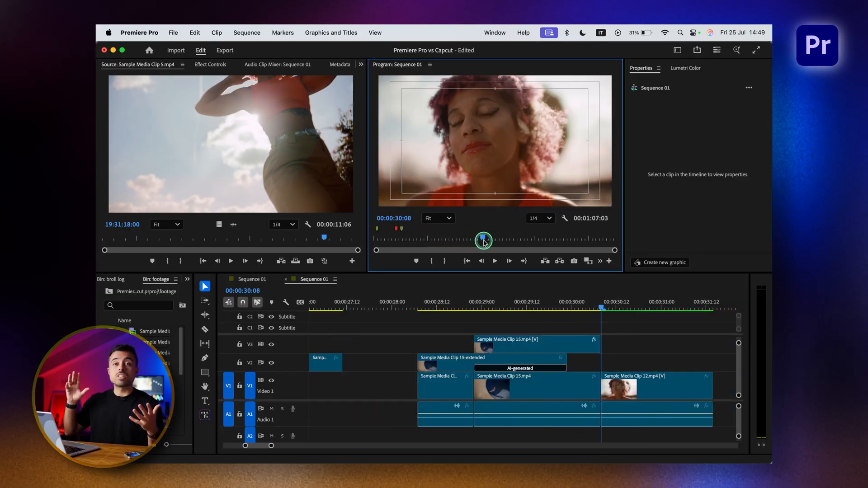
{"action": "left_click_drag", "start_coordinate": [482, 240], "coordinate": [447, 247]}
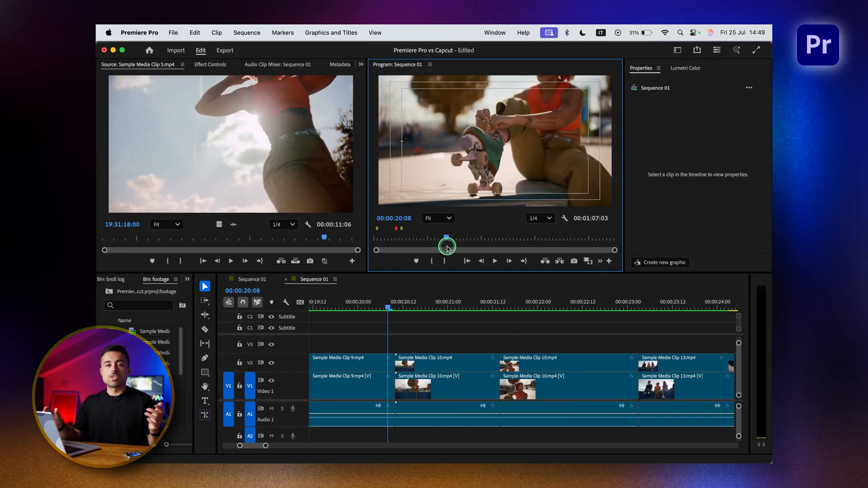
{"action": "left_click_drag", "start_coordinate": [447, 247], "coordinate": [412, 254]}
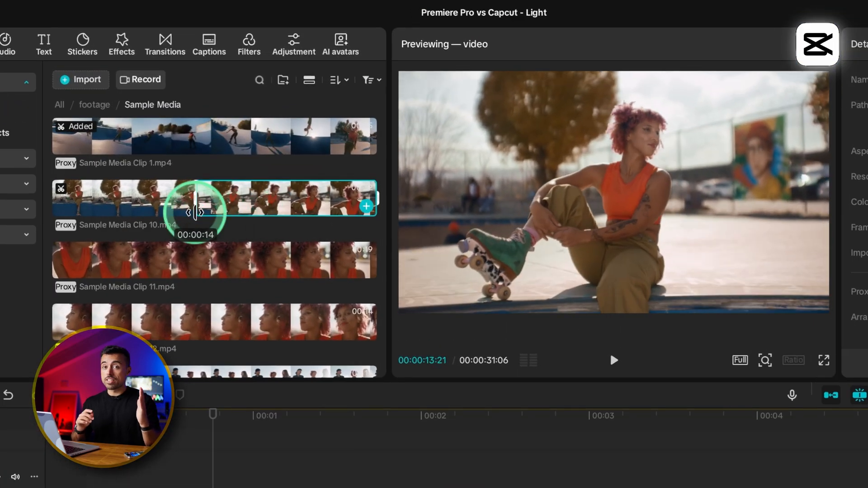
Drag Sample Media Clip 10 from the Media panel onto the timeline
{"action": "left_click_drag", "start_coordinate": [196, 212], "coordinate": [277, 206]}
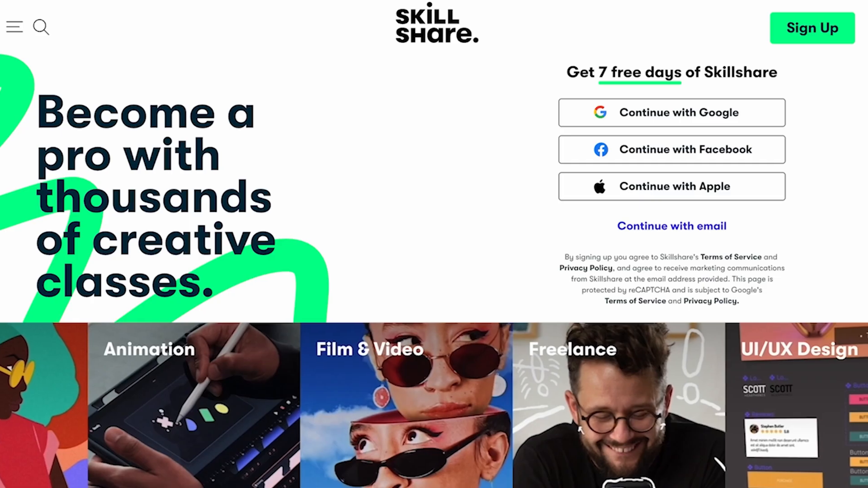
{"action": "scroll", "scroll_direction": "down", "scroll_amount": 3}
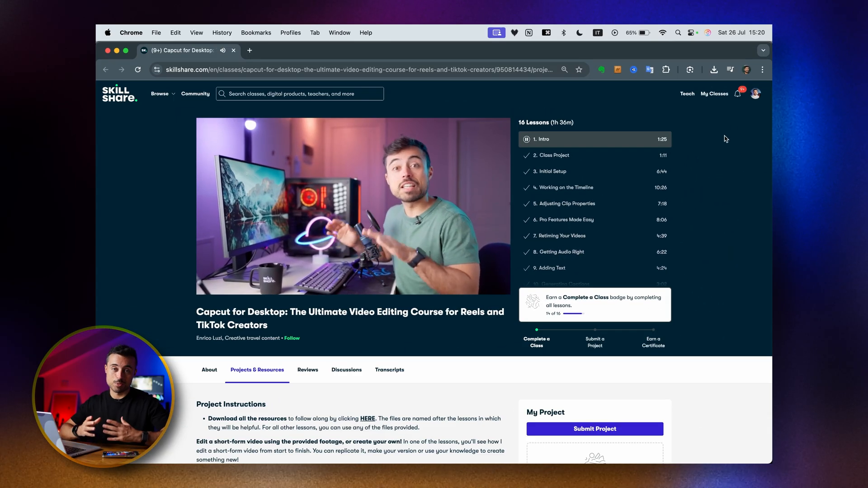
{"action": "mouse_move", "coordinate": [722, 172]}
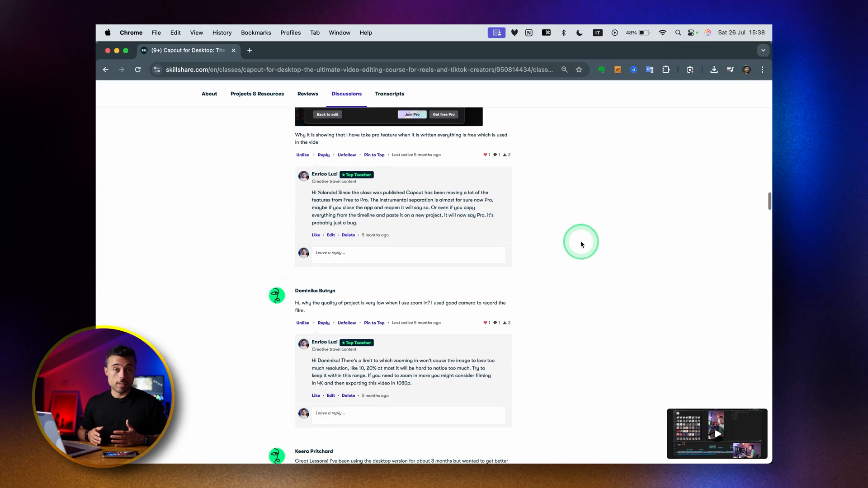
Go to Projects & Resources and scroll down to the Class Projects gallery
{"action": "scroll", "scroll_direction": "down", "scroll_amount": 3}
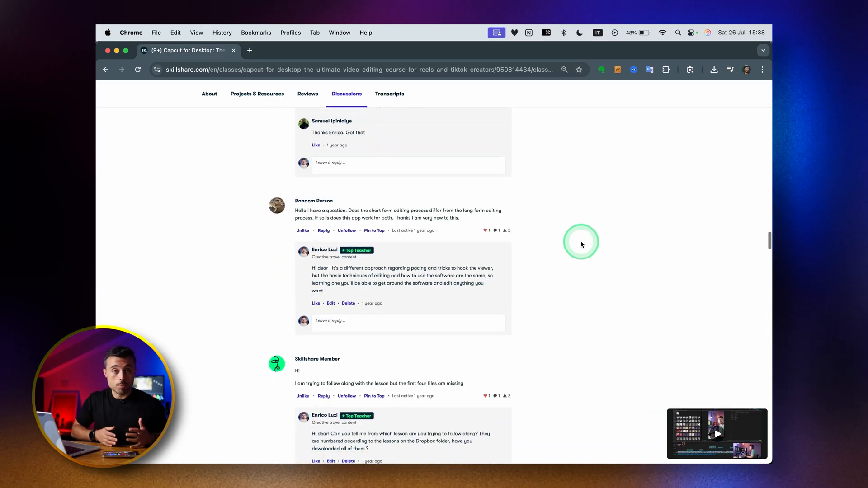
{"action": "left_click", "coordinate": [257, 94]}
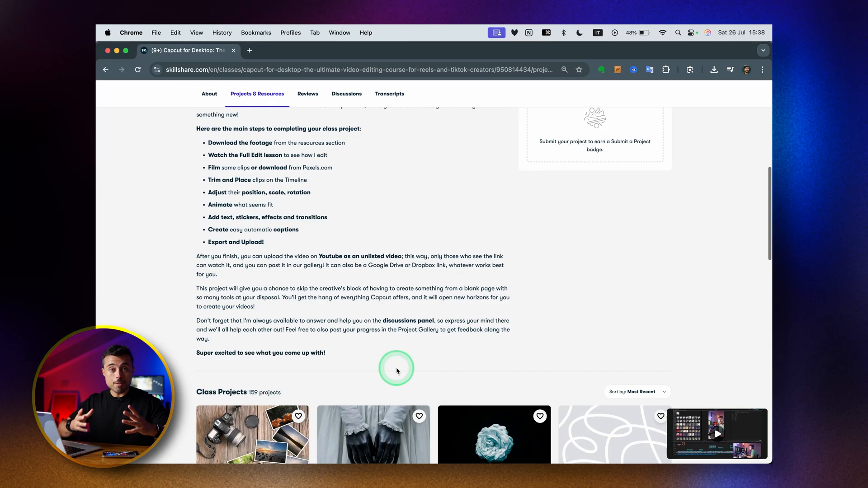
{"action": "scroll", "scroll_direction": "down", "scroll_amount": 3}
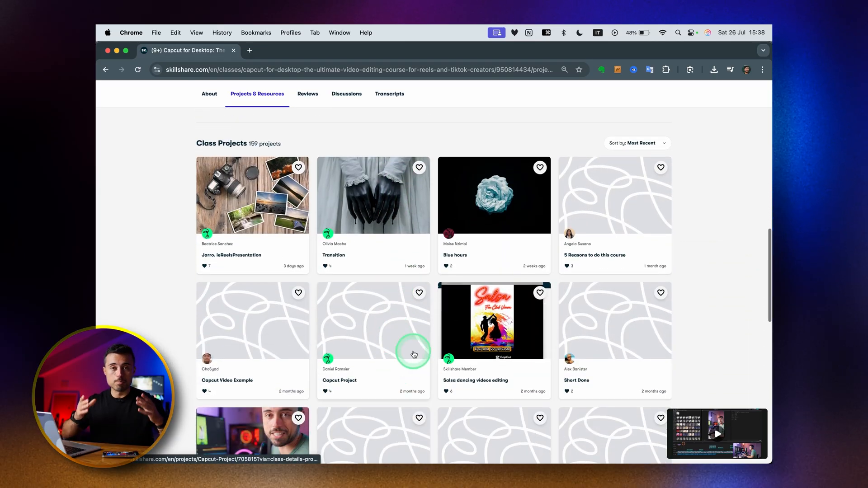
{"action": "scroll", "scroll_direction": "down", "scroll_amount": 3}
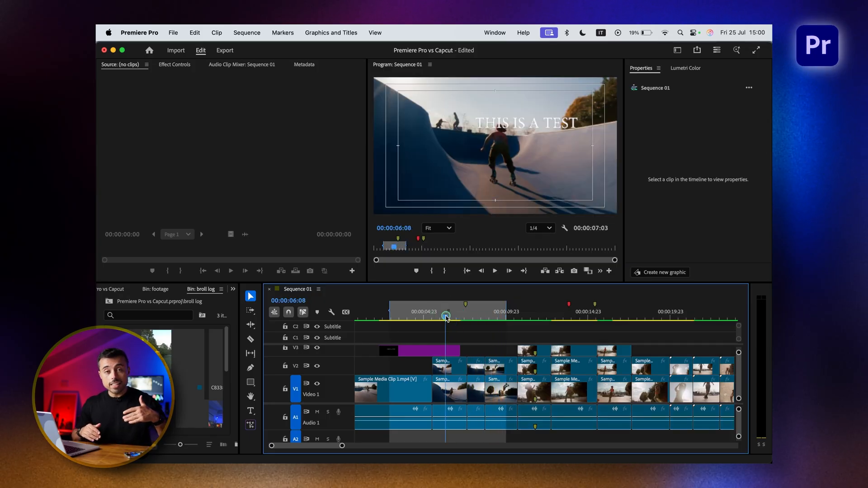
{"action": "left_click_drag", "start_coordinate": [447, 317], "coordinate": [438, 317]}
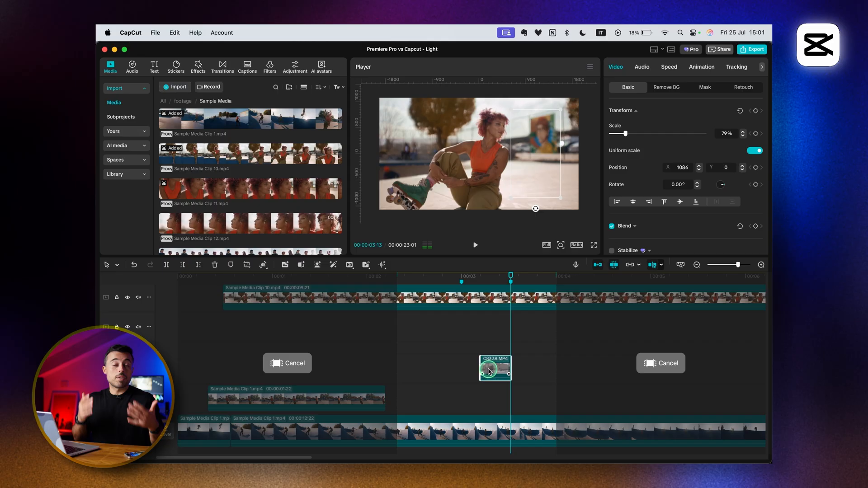
Move Sample Media Clip 1.mp4 up onto a new top track above the other clips
{"action": "left_click_drag", "start_coordinate": [495, 368], "coordinate": [481, 367]}
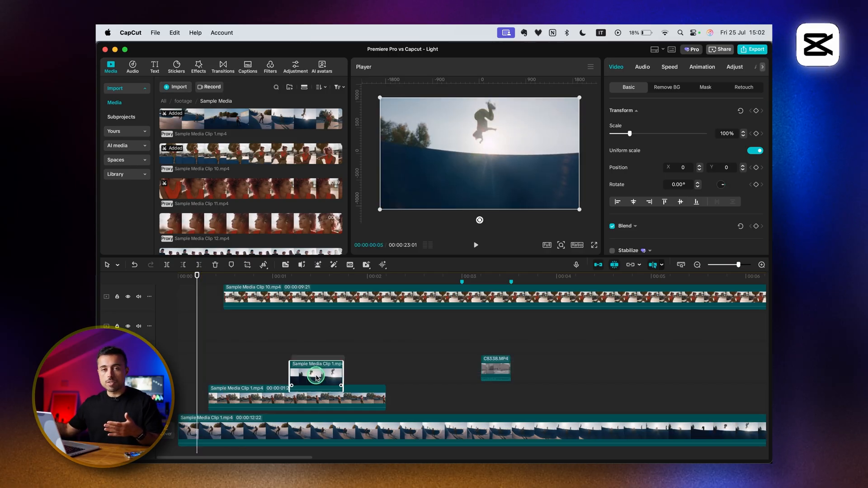
{"action": "left_click_drag", "start_coordinate": [316, 377], "coordinate": [207, 424]}
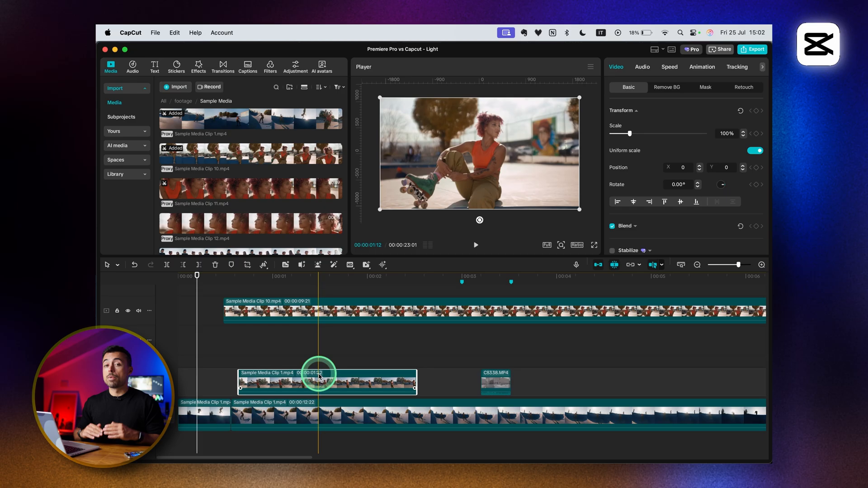
{"action": "left_click_drag", "start_coordinate": [327, 381], "coordinate": [401, 348]}
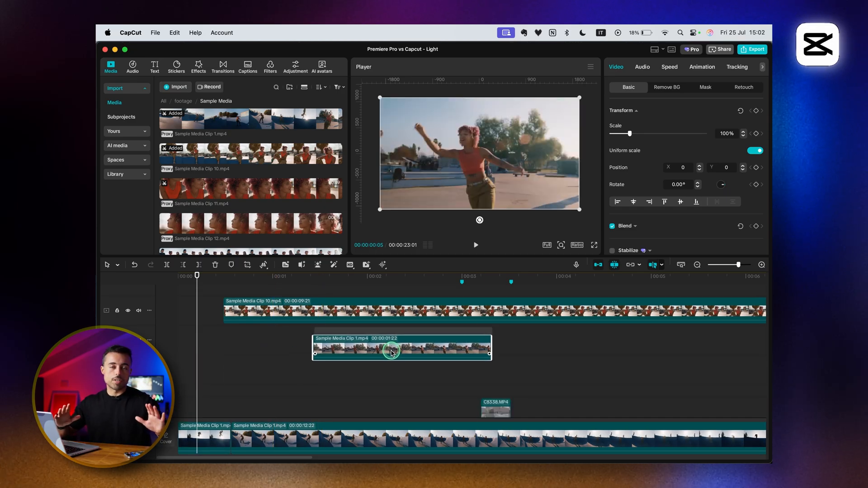
{"action": "left_click_drag", "start_coordinate": [401, 348], "coordinate": [622, 341]}
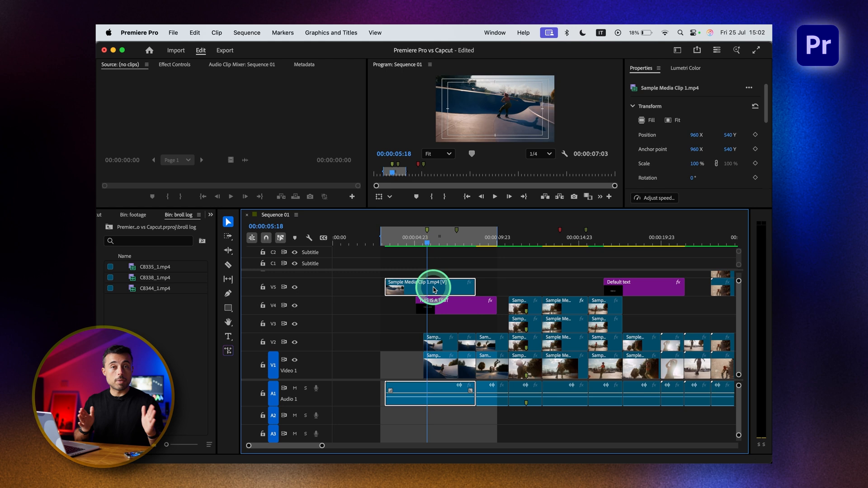
Select Sequence 01 in Premiere Pro to show Sample Media Clip 1 on track V5
{"action": "left_click", "coordinate": [362, 366]}
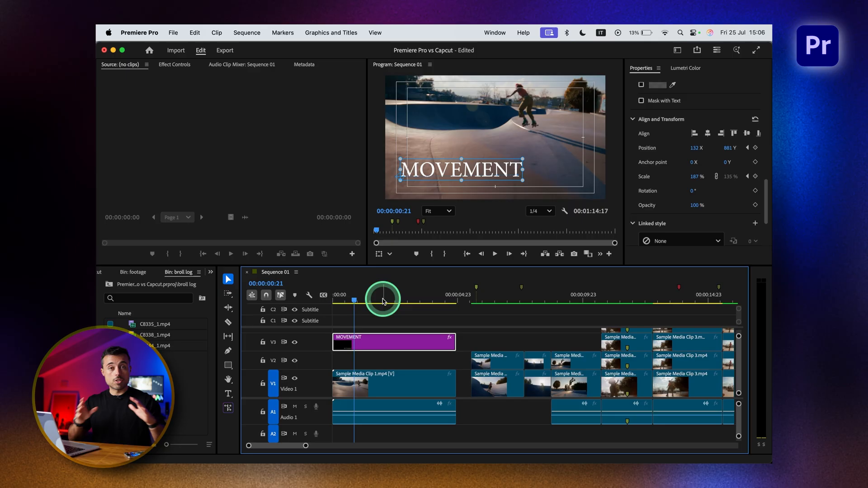
Preview the MOVEMENT title's slide-in and ease its Position velocity curve
{"action": "left_click_drag", "start_coordinate": [381, 299], "coordinate": [439, 299]}
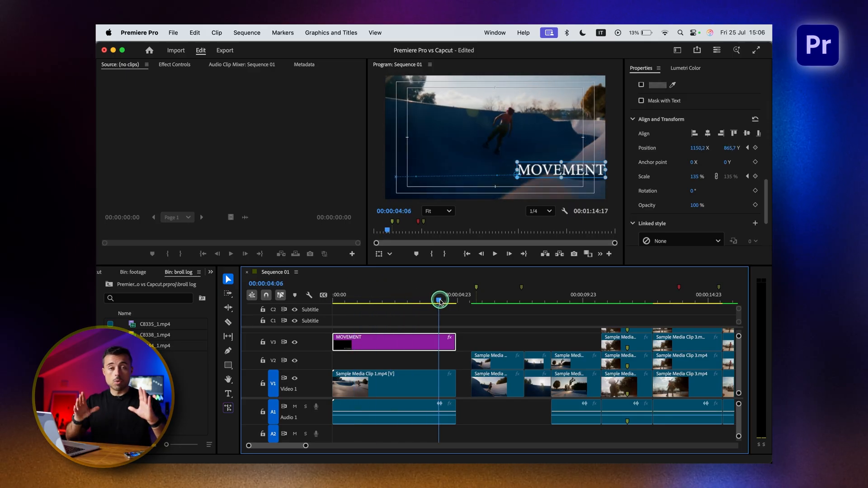
{"action": "left_click_drag", "start_coordinate": [439, 303], "coordinate": [404, 303]}
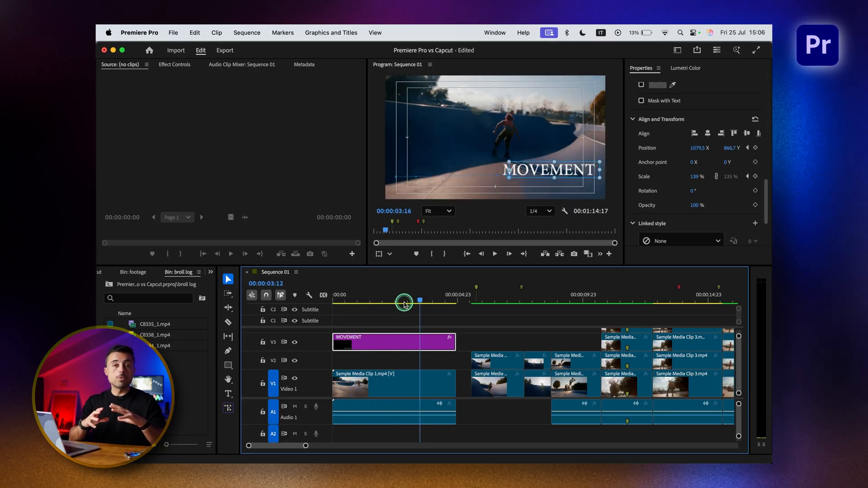
{"action": "left_click", "coordinate": [173, 65]}
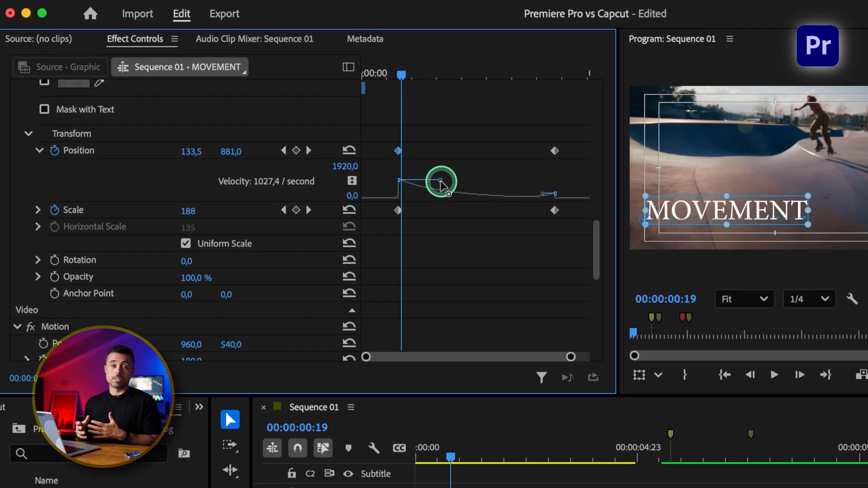
{"action": "left_click_drag", "start_coordinate": [440, 185], "coordinate": [545, 197]}
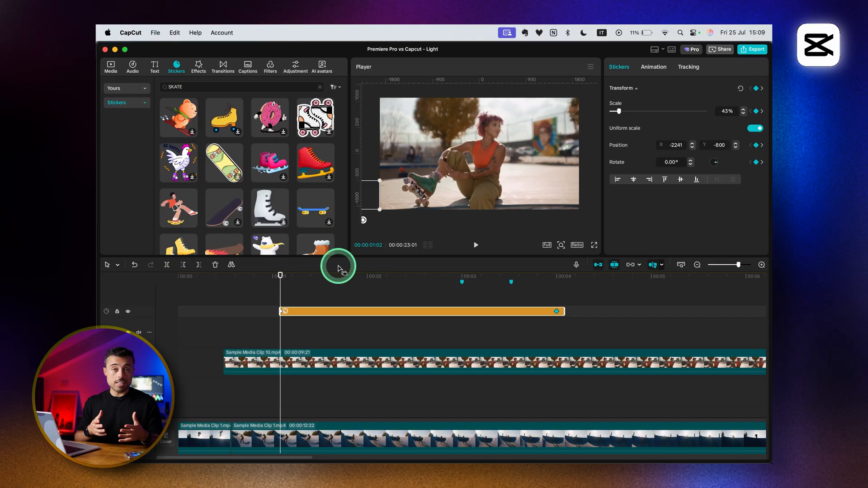
Check the skate sticker clip's options, then switch to the Reel 01 project
{"action": "right_click", "coordinate": [339, 267]}
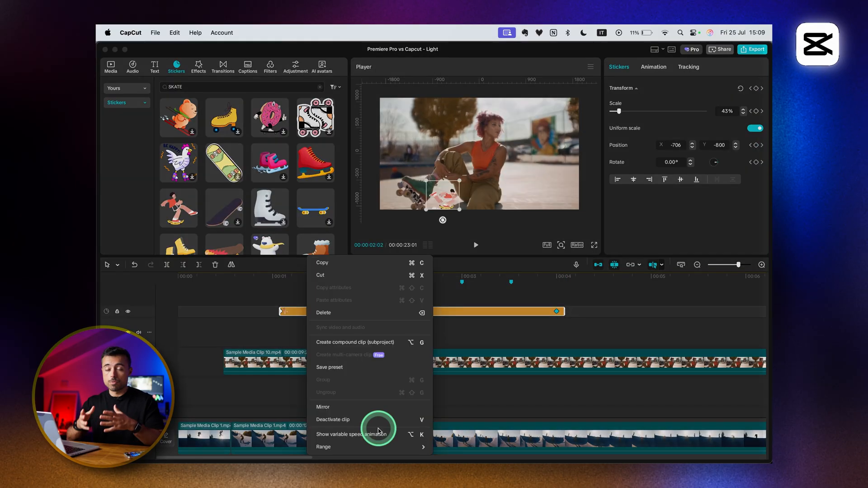
{"action": "left_click", "coordinate": [352, 434]}
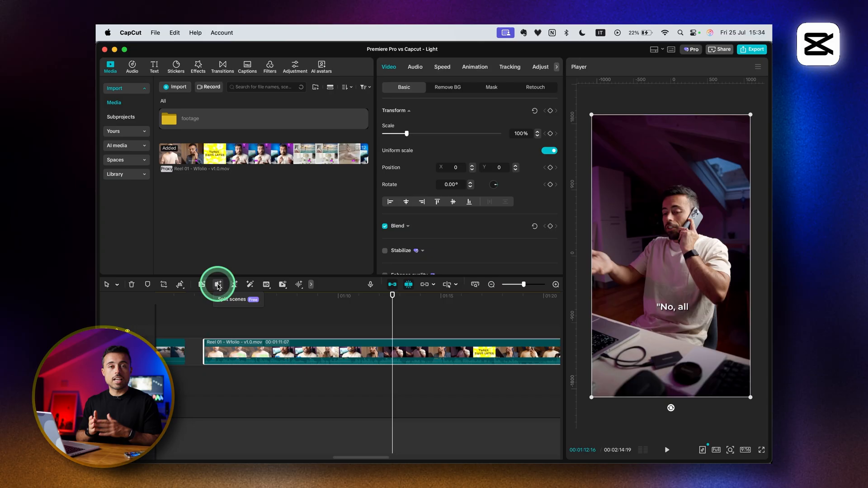
Split Reel 01 into scenes, add a Comic Cut transition and preview it
{"action": "left_click", "coordinate": [217, 284]}
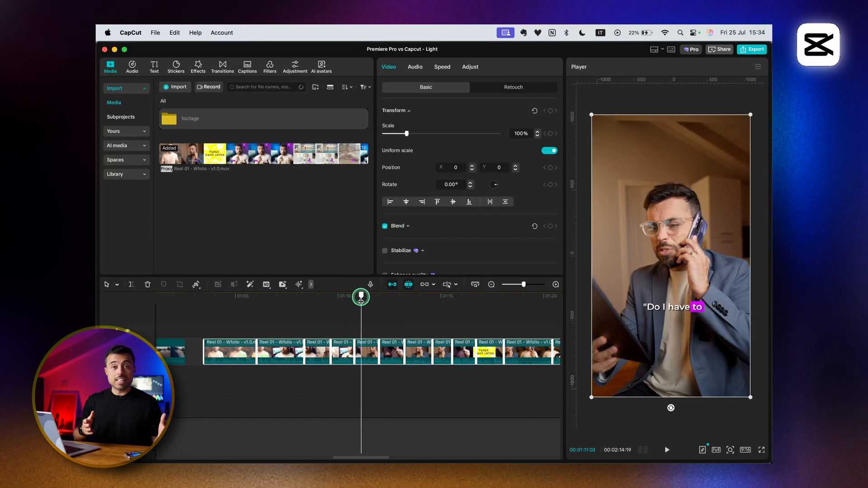
{"action": "left_click", "coordinate": [222, 66]}
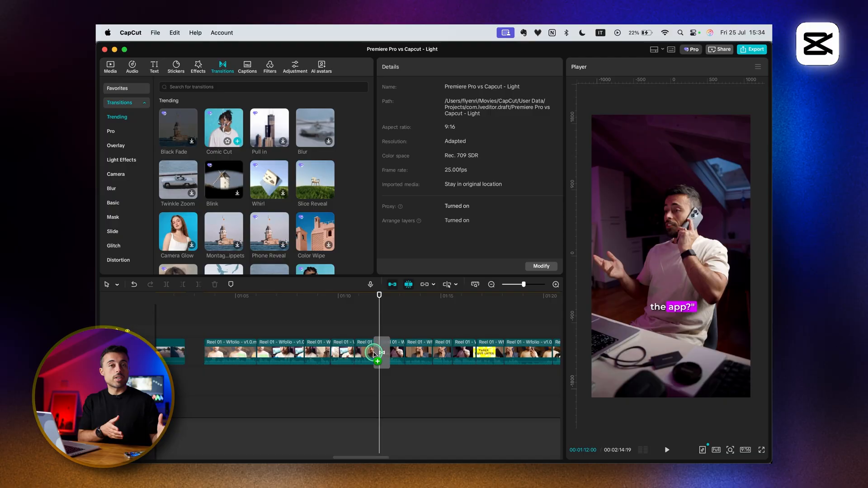
{"action": "left_click", "coordinate": [378, 352]}
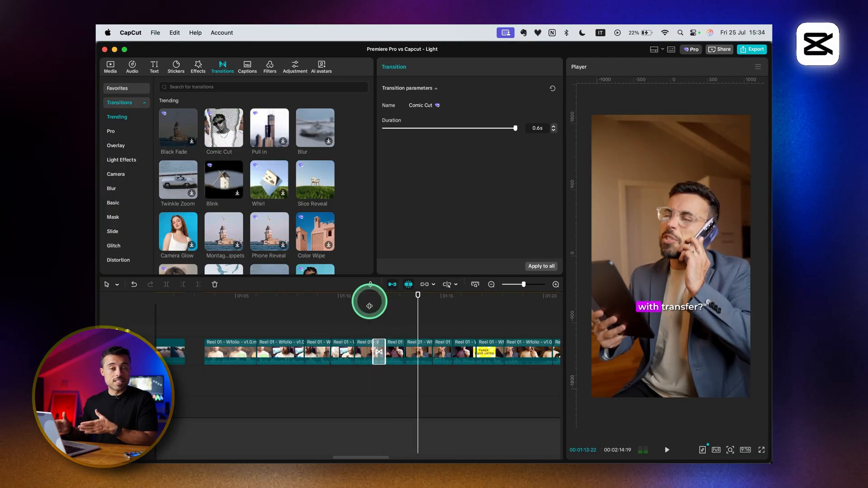
{"action": "left_click", "coordinate": [667, 450]}
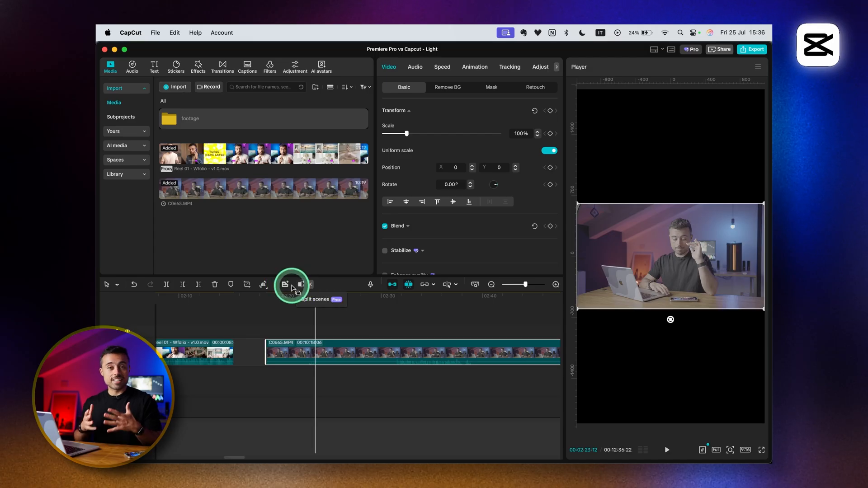
Split the C0665.MP4 clip into scenes and browse transition styles
{"action": "left_click", "coordinate": [285, 284]}
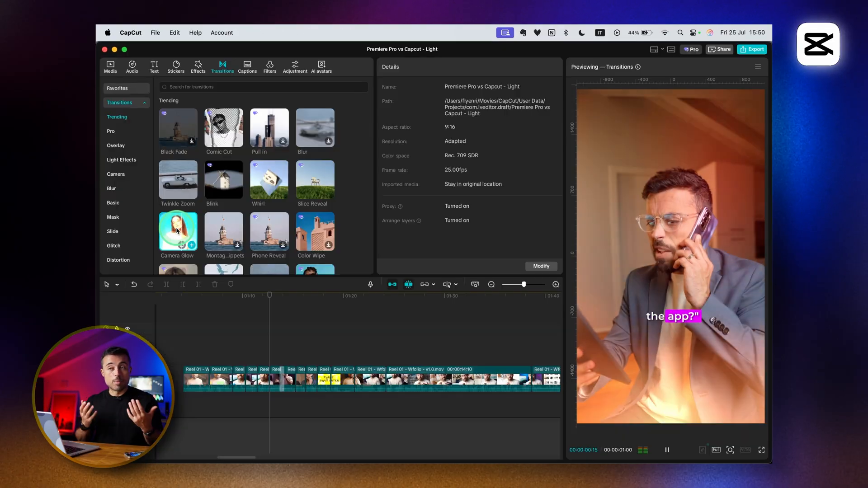
{"action": "scroll", "scroll_direction": "down", "scroll_amount": 3}
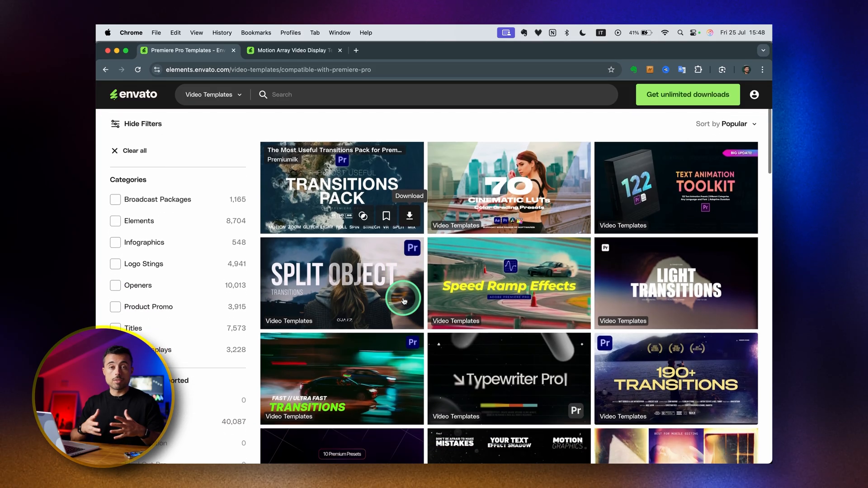
Open the Split Object template and confirm converting its project in After Effects
{"action": "left_click", "coordinate": [289, 50]}
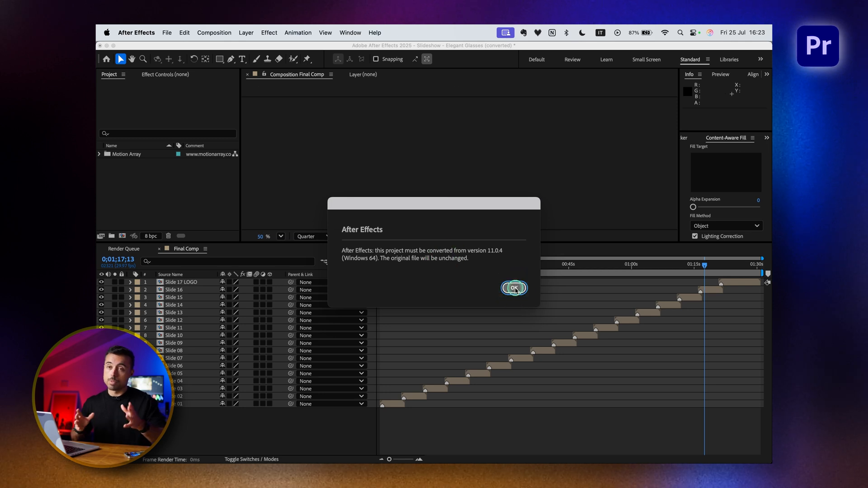
{"action": "left_click", "coordinate": [513, 288]}
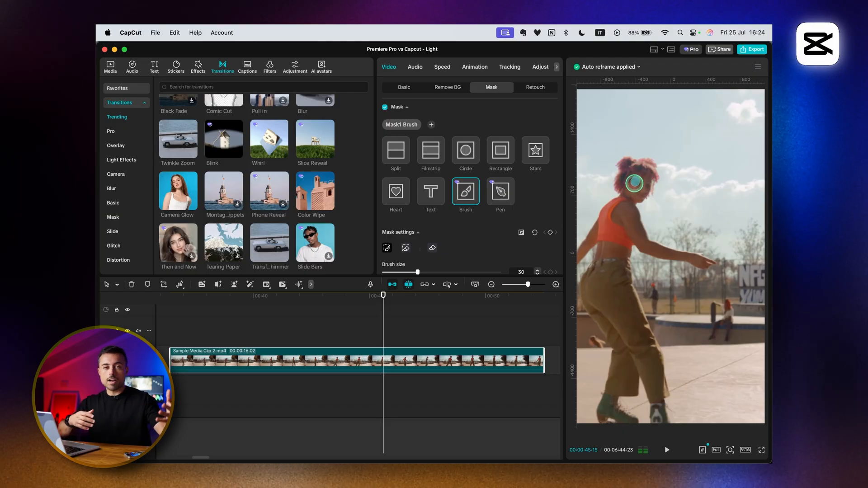
Paint a brush mask over the roller skater in the Player
{"action": "left_click_drag", "start_coordinate": [634, 184], "coordinate": [651, 372]}
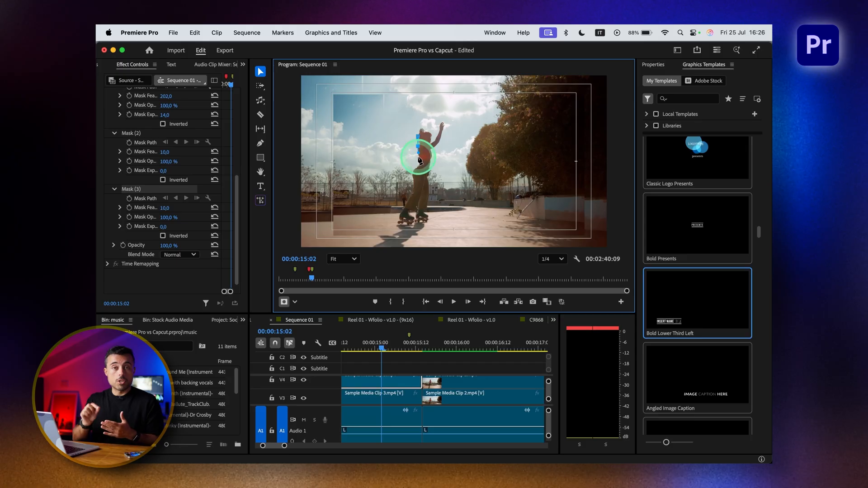
Trace a Pen mask path along the roller skater's outline down to her skates
{"action": "left_click_drag", "start_coordinate": [419, 160], "coordinate": [399, 220]}
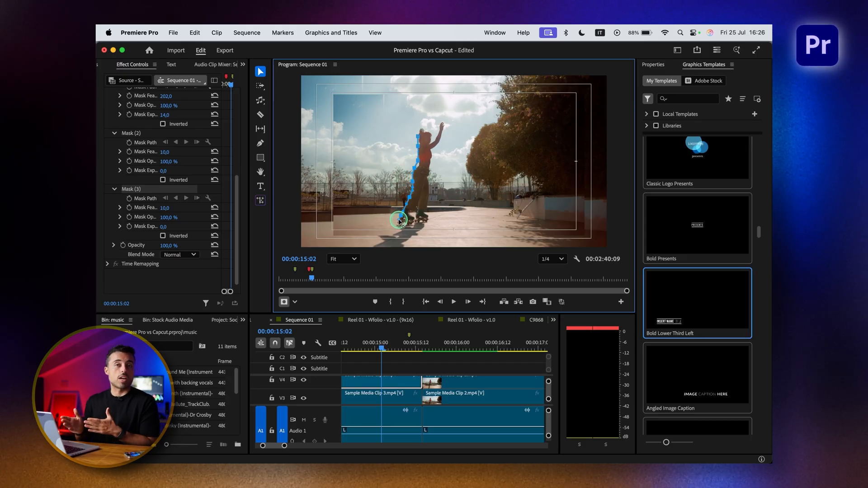
{"action": "left_click_drag", "start_coordinate": [399, 219], "coordinate": [434, 147]}
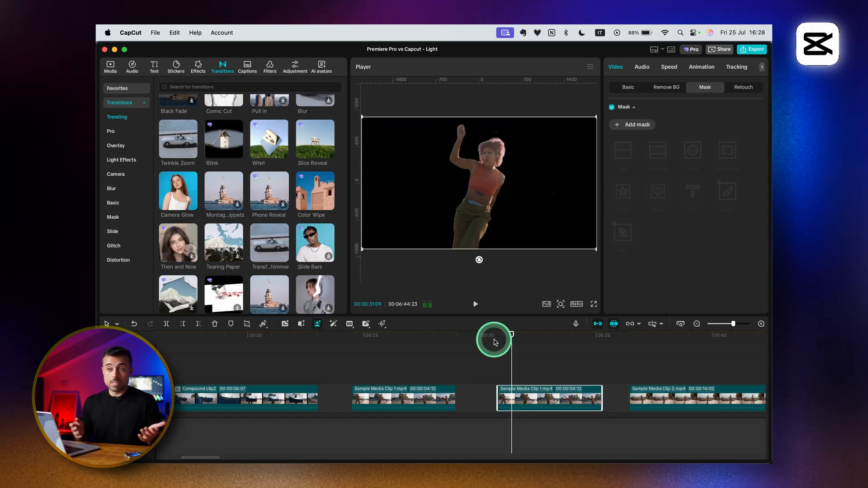
Aim the orange directional light from the left and enable Eye contact
{"action": "left_click_drag", "start_coordinate": [495, 339], "coordinate": [599, 339]}
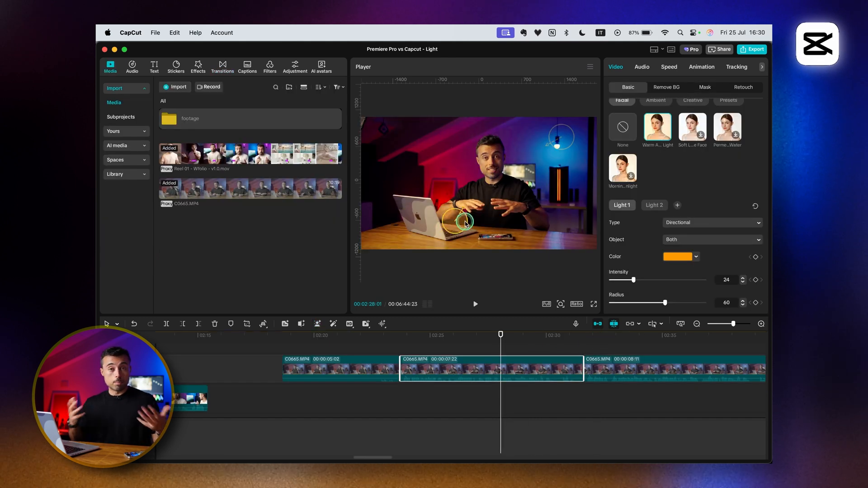
{"action": "left_click_drag", "start_coordinate": [463, 221], "coordinate": [556, 182]}
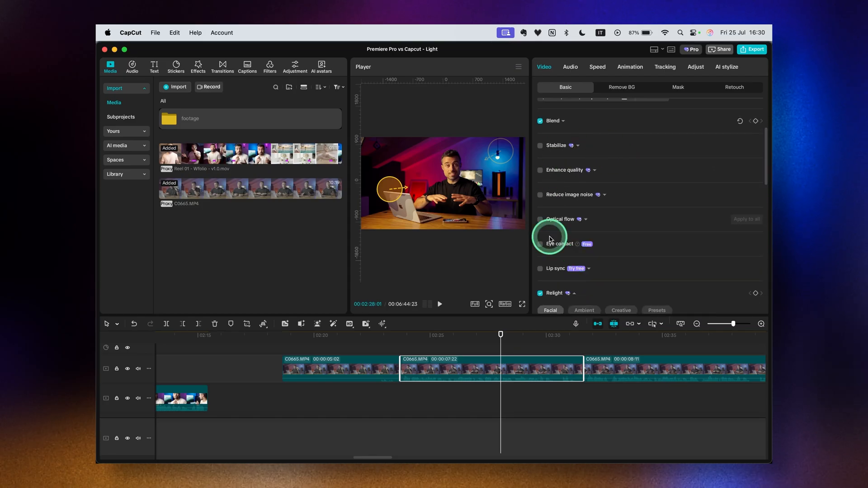
{"action": "left_click", "coordinate": [154, 67]}
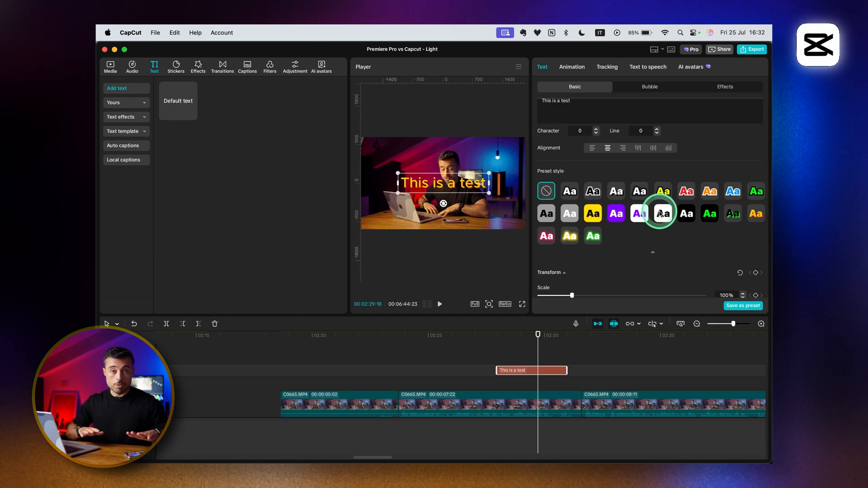
Apply the Golden Dust entrance animation to the selected title and preview it
{"action": "left_click", "coordinate": [724, 87]}
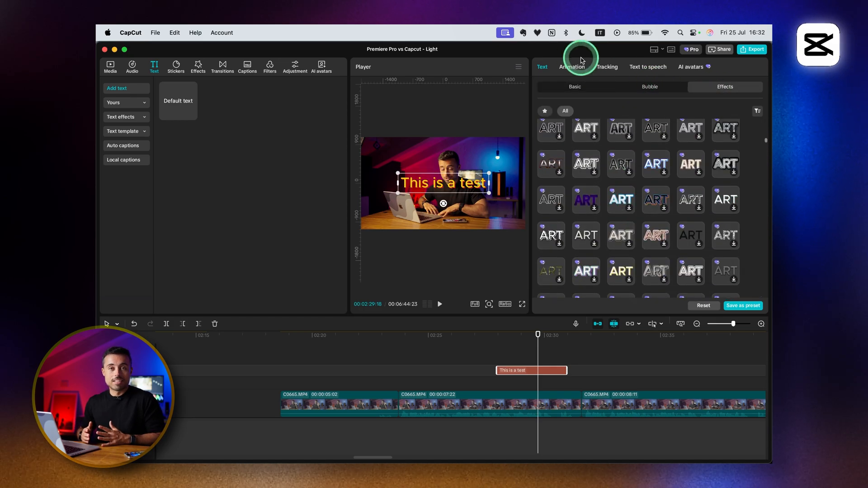
{"action": "left_click", "coordinate": [572, 66]}
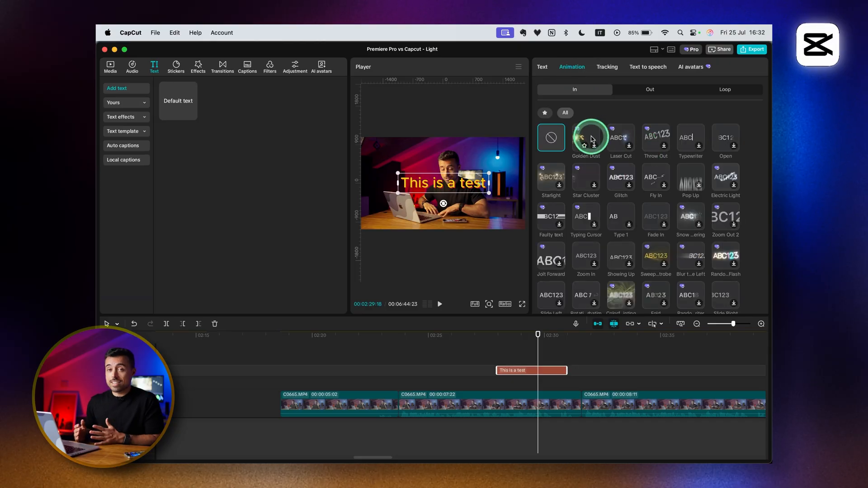
{"action": "left_click", "coordinate": [585, 138]}
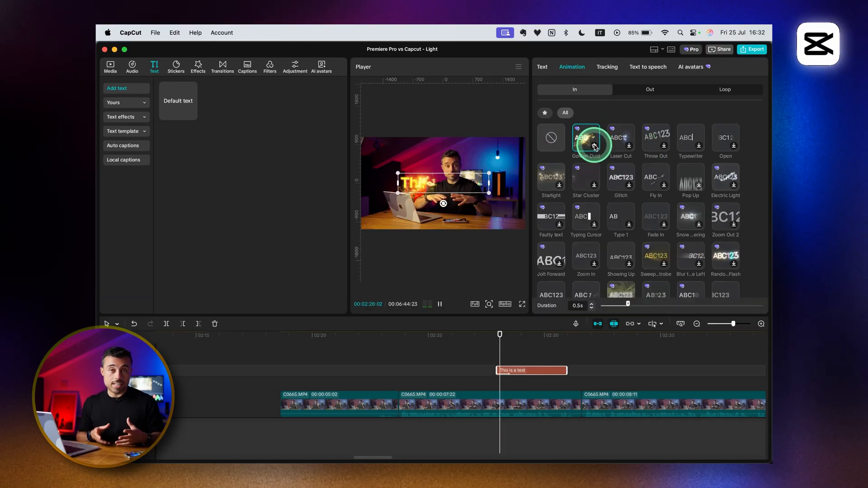
{"action": "left_click", "coordinate": [621, 177]}
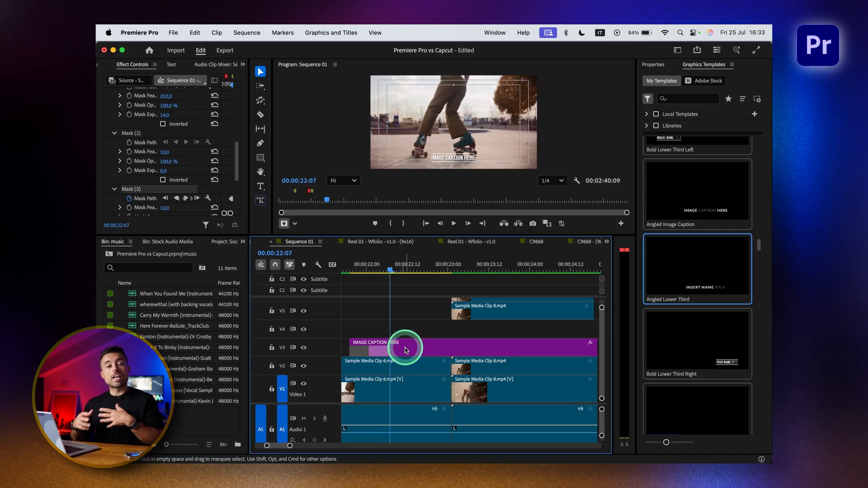
Select the IMAGE CAPTION HERE clip on V3 and start editing its text in the Program Monitor
{"action": "left_click", "coordinate": [405, 348]}
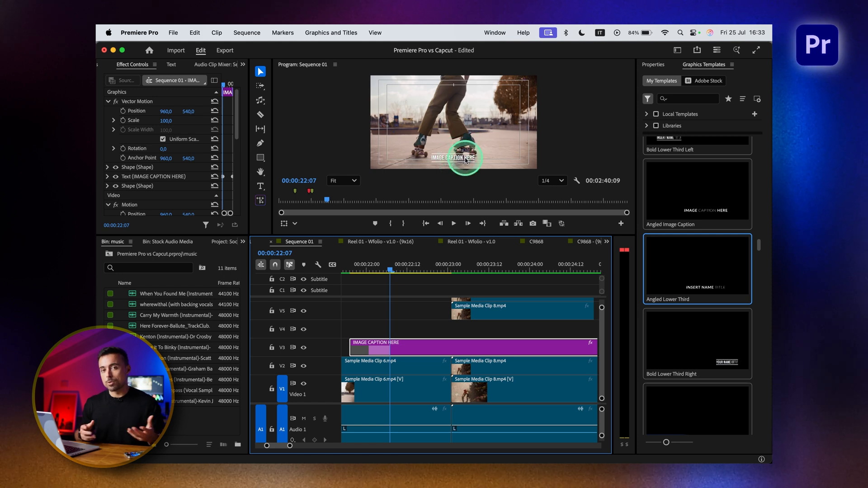
{"action": "left_click", "coordinate": [415, 267]}
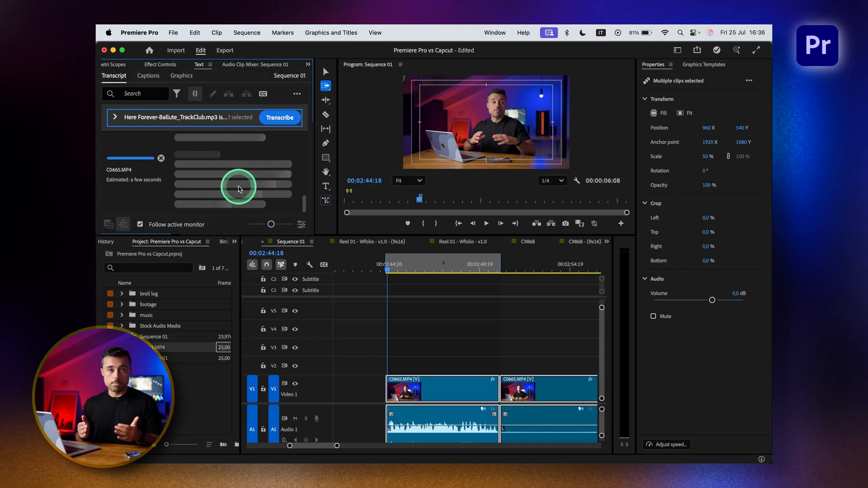
Start transcribing the selected C0665.MP4 clips from the Transcript panel
{"action": "left_click", "coordinate": [148, 76]}
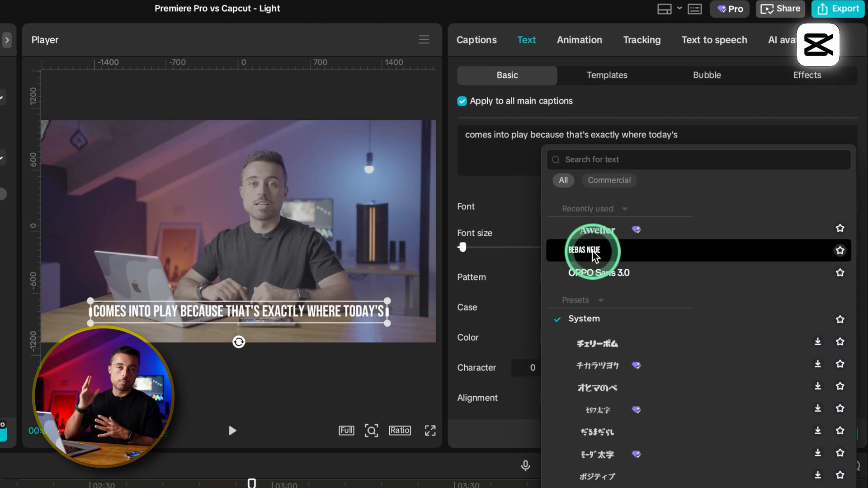
Set the font of all main captions to Bebas Neue
{"action": "left_click", "coordinate": [589, 250]}
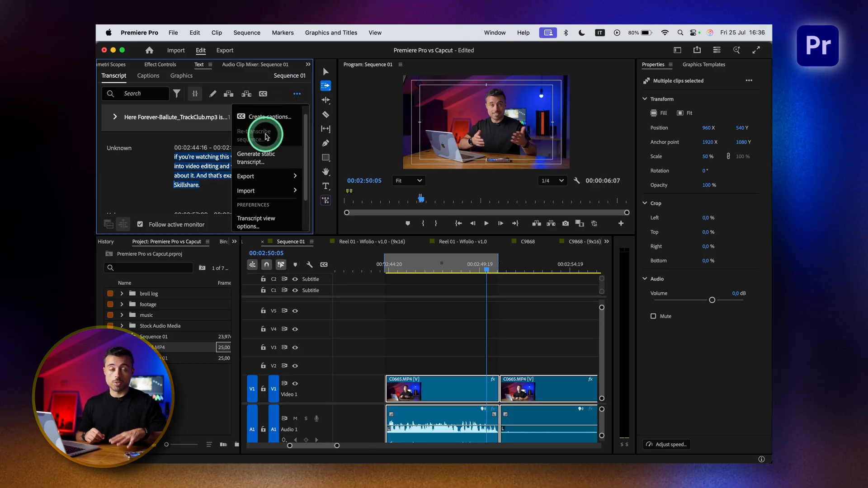
Create captions from the transcript with maximum length reduced to 22 characters
{"action": "left_click", "coordinate": [270, 116]}
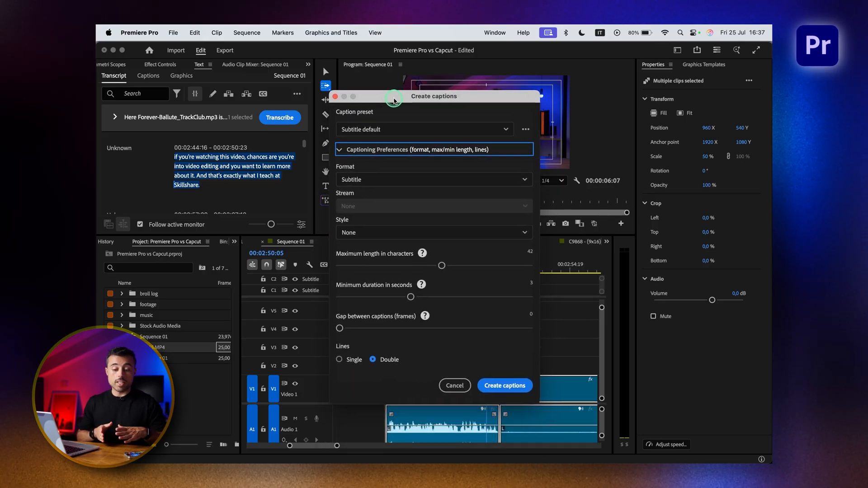
{"action": "left_click_drag", "start_coordinate": [441, 266], "coordinate": [379, 267]}
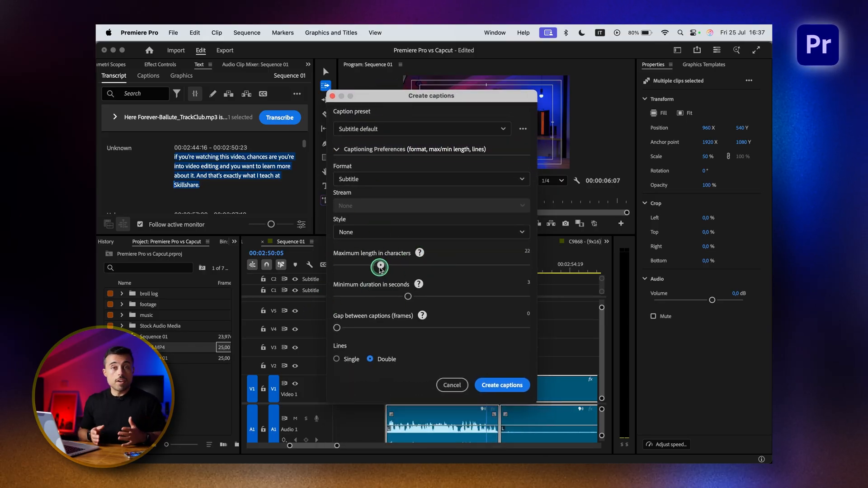
{"action": "left_click_drag", "start_coordinate": [381, 268], "coordinate": [355, 267]}
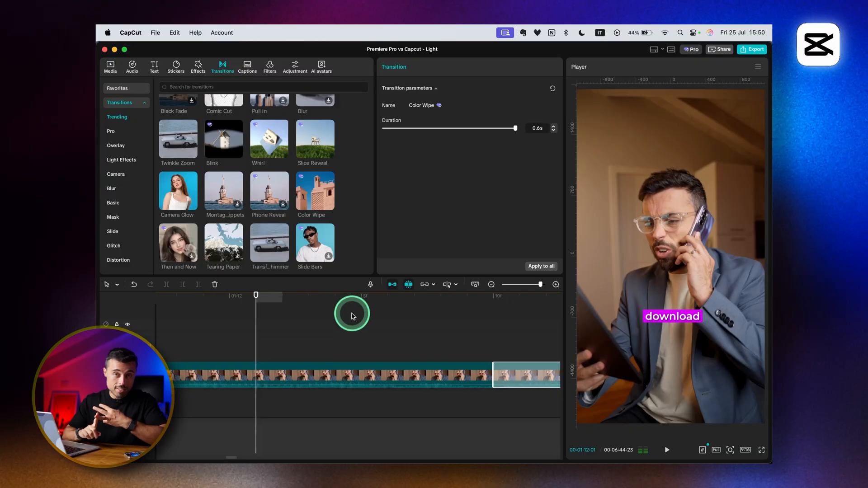
Apply the Color Wipe transition between the clips with a 0.6 s duration
{"action": "left_click", "coordinate": [247, 66]}
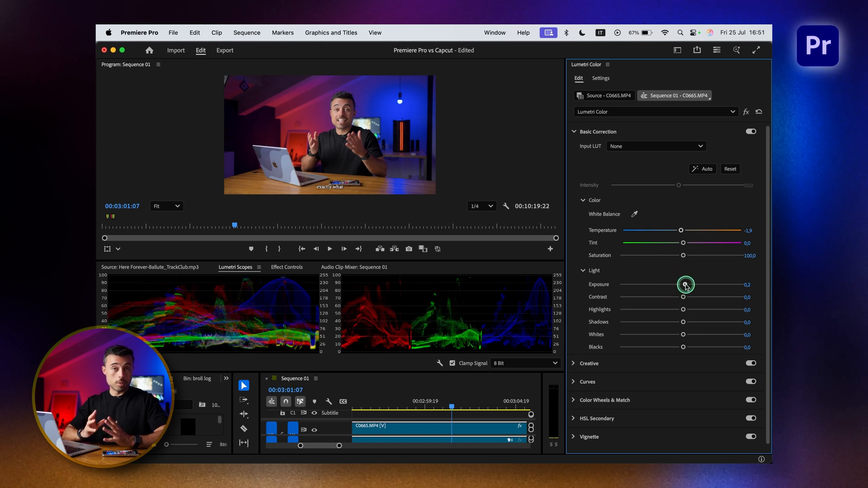
Adjust Basic Correction: raise exposure, lower highlights and lift whites slightly
{"action": "left_click_drag", "start_coordinate": [685, 285], "coordinate": [681, 299]}
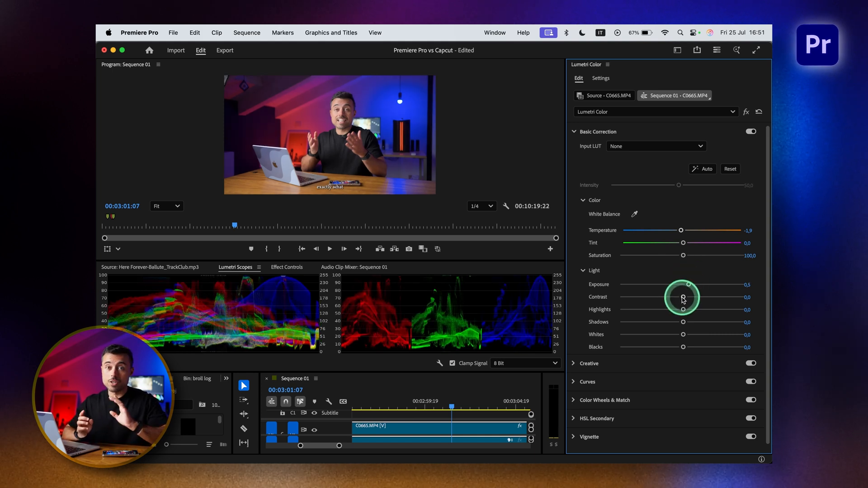
{"action": "left_click_drag", "start_coordinate": [683, 299], "coordinate": [671, 310]}
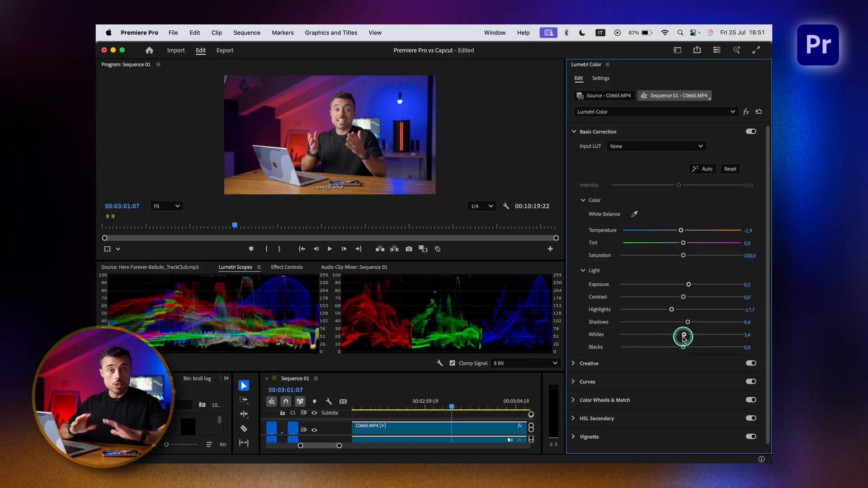
{"action": "left_click_drag", "start_coordinate": [683, 336], "coordinate": [691, 336]}
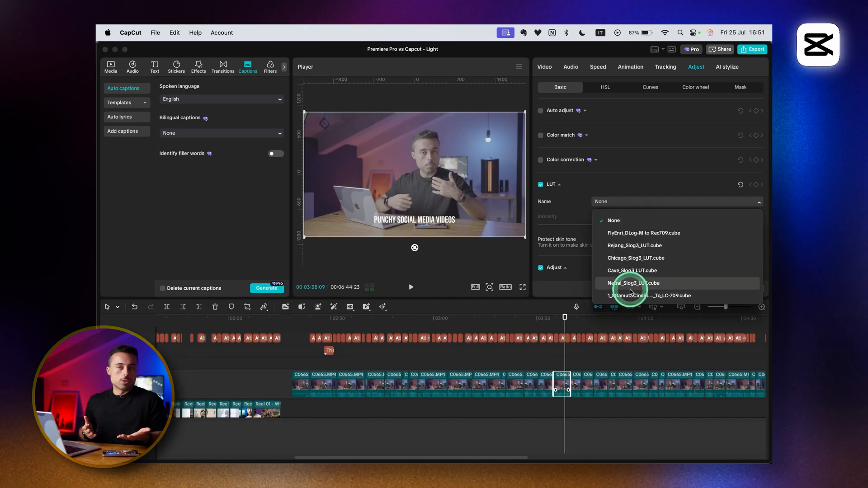
Apply the 1_SGamut3CineSLog3_To_LC-709 LUT and switch through the HSL adjustment tabs
{"action": "left_click", "coordinate": [651, 295]}
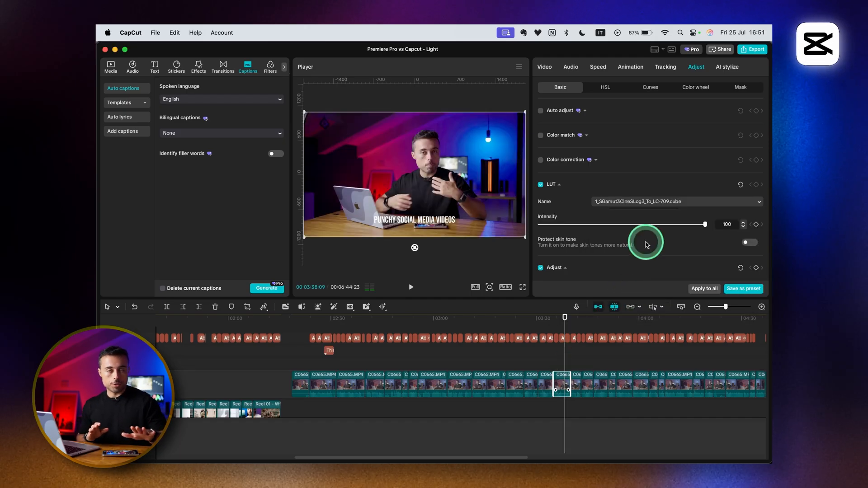
{"action": "left_click", "coordinate": [605, 87]}
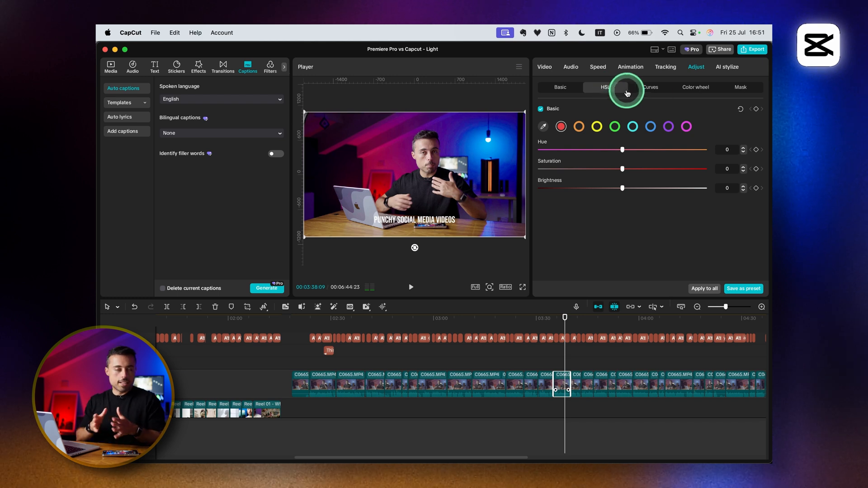
{"action": "left_click", "coordinate": [651, 87]}
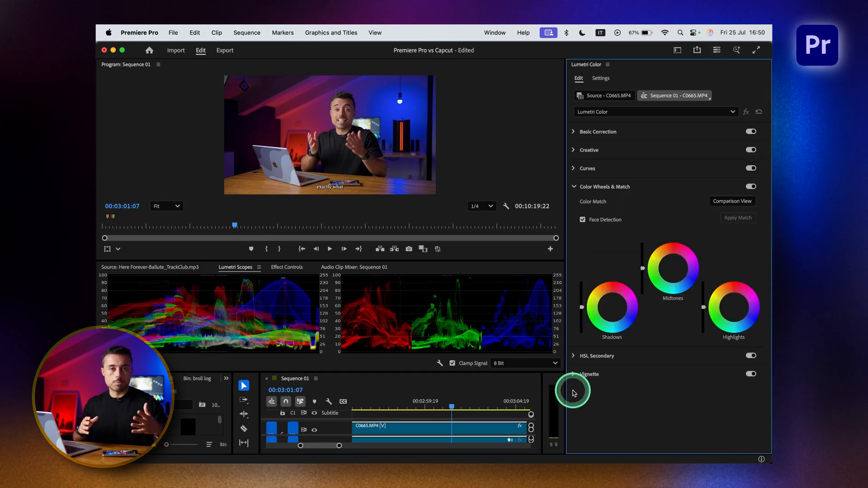
{"action": "left_click", "coordinate": [548, 32]}
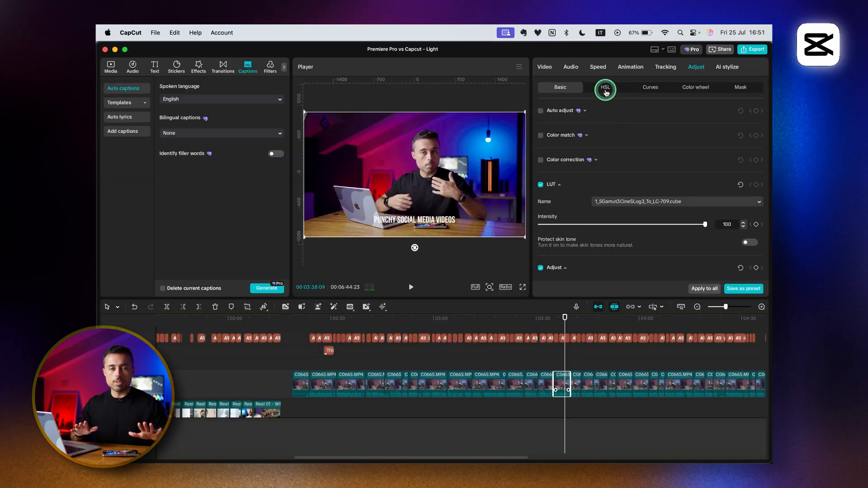
{"action": "left_click", "coordinate": [650, 87]}
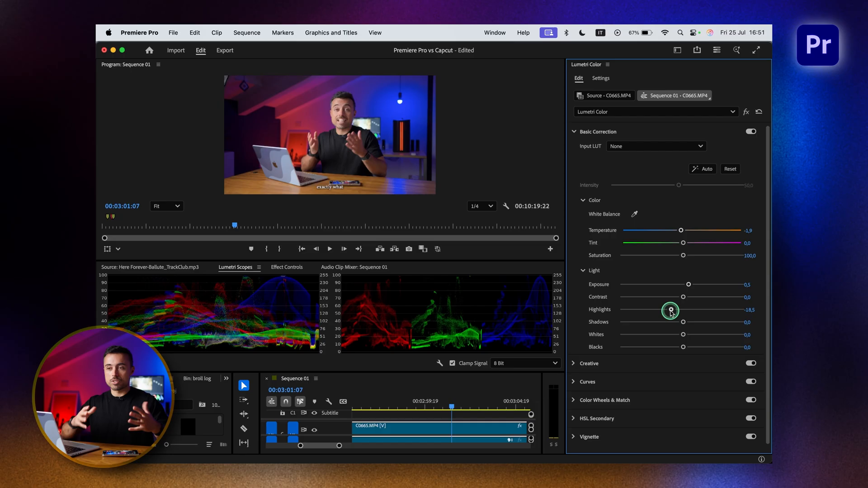
Lower the clip's highlights and lift its shadows after the LUT grade
{"action": "left_click_drag", "start_coordinate": [683, 322], "coordinate": [693, 323]}
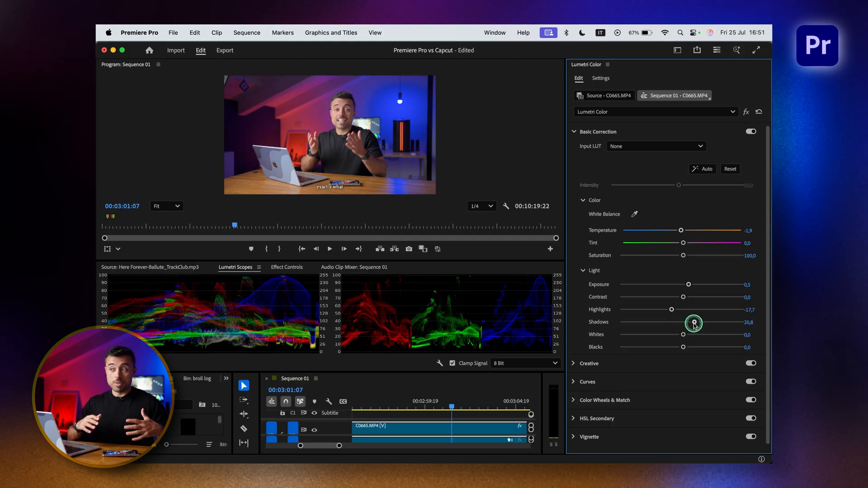
{"action": "left_click_drag", "start_coordinate": [694, 323], "coordinate": [683, 336]}
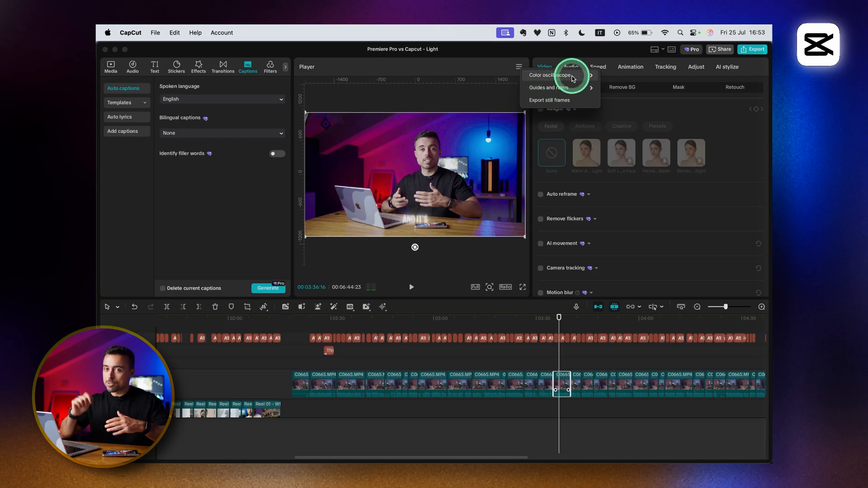
Show the colour oscilloscope scopes from the Player panel menu
{"action": "left_click", "coordinate": [548, 75]}
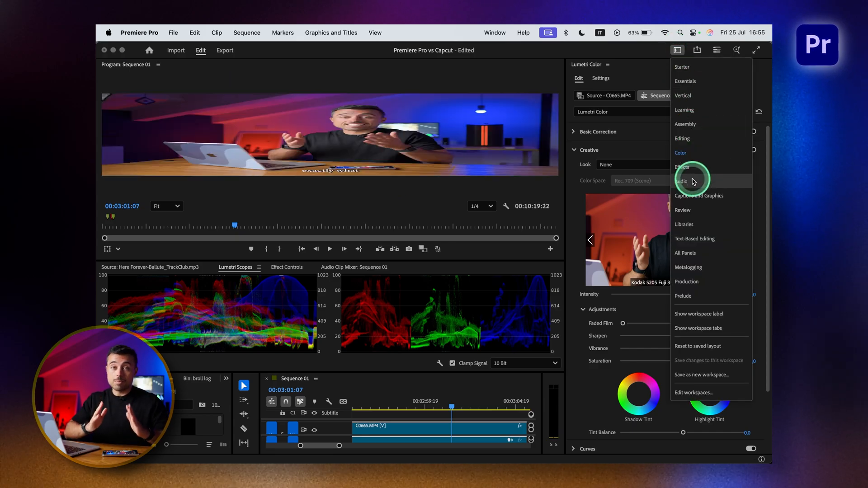
Switch Premiere Pro to the Audio workspace layout
{"action": "left_click", "coordinate": [684, 181]}
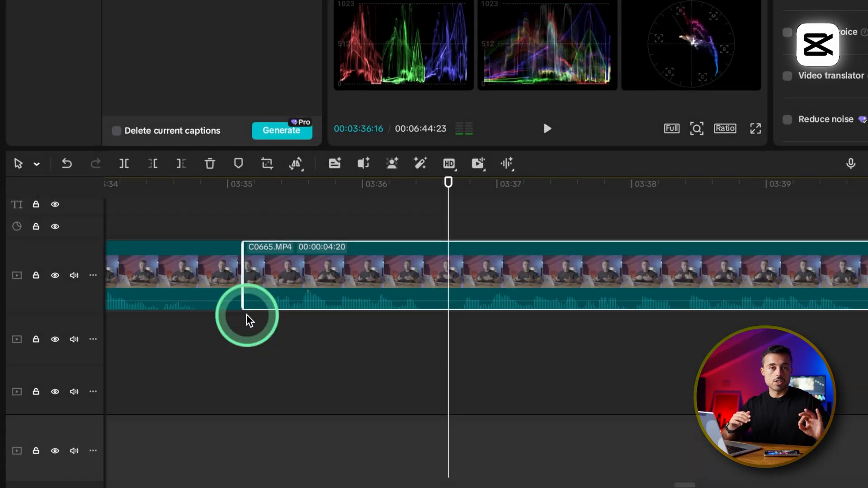
Select the C0665.MP4 clip in CapCut to reach its Reduce noise audio options
{"action": "left_click", "coordinate": [92, 275]}
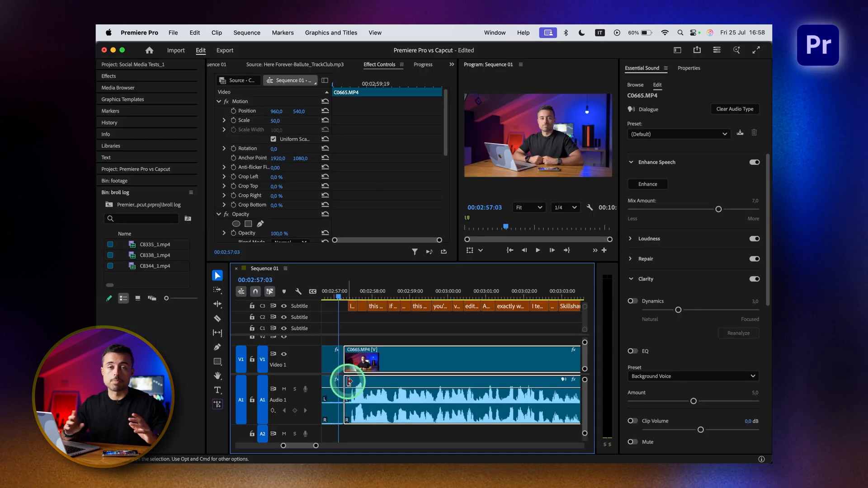
Add a fade-in to the start of the C0665 dialogue audio clip
{"action": "left_click_drag", "start_coordinate": [349, 382], "coordinate": [393, 385]}
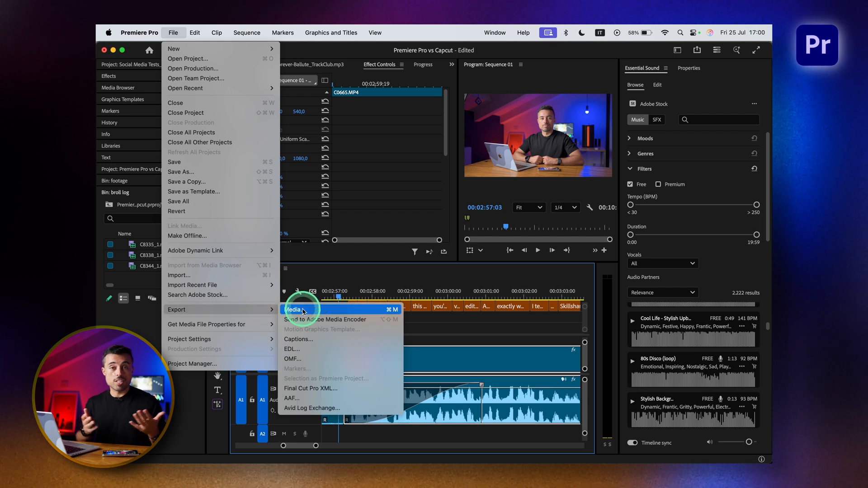
Start a media export of Sequence 01 with a custom bit rate and H.264 format
{"action": "left_click", "coordinate": [300, 309]}
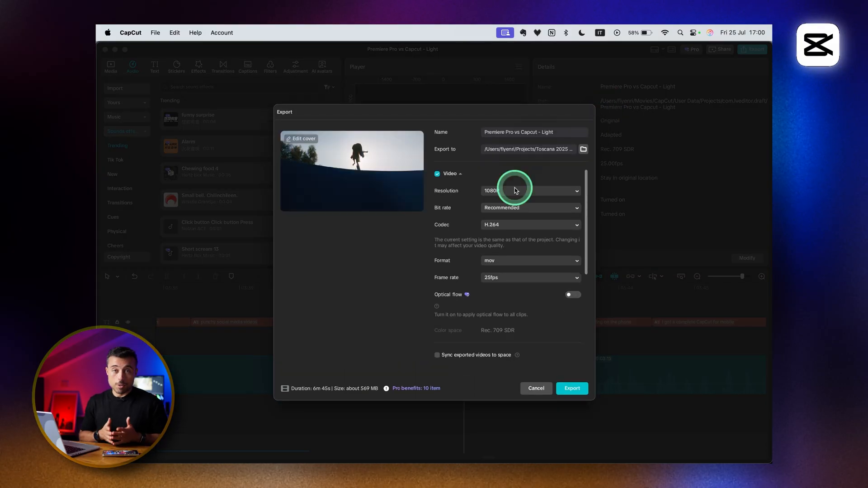
{"action": "left_click", "coordinate": [530, 191]}
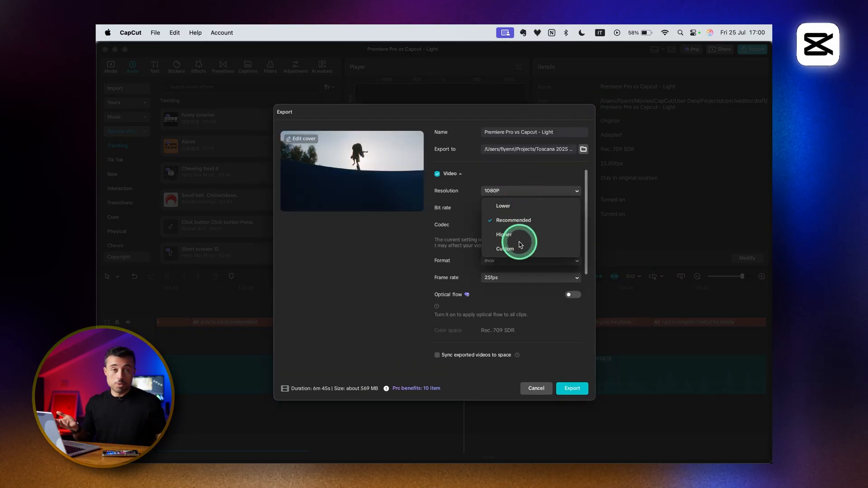
{"action": "left_click", "coordinate": [505, 248]}
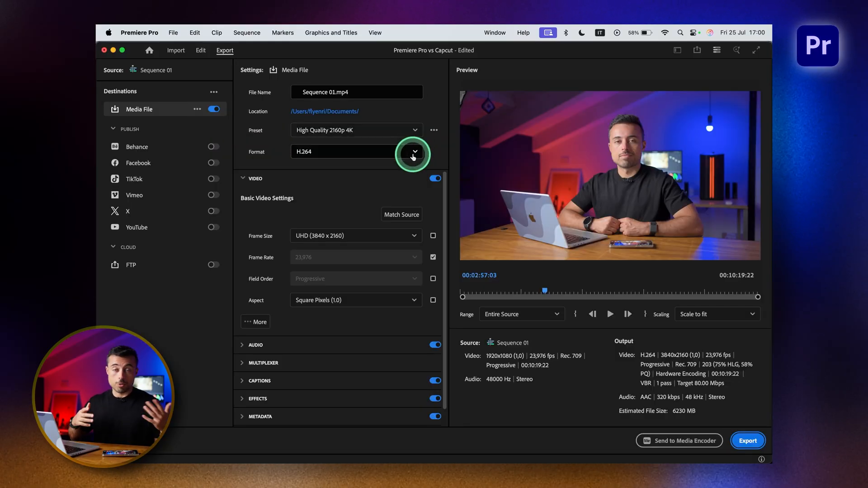
{"action": "left_click", "coordinate": [413, 152]}
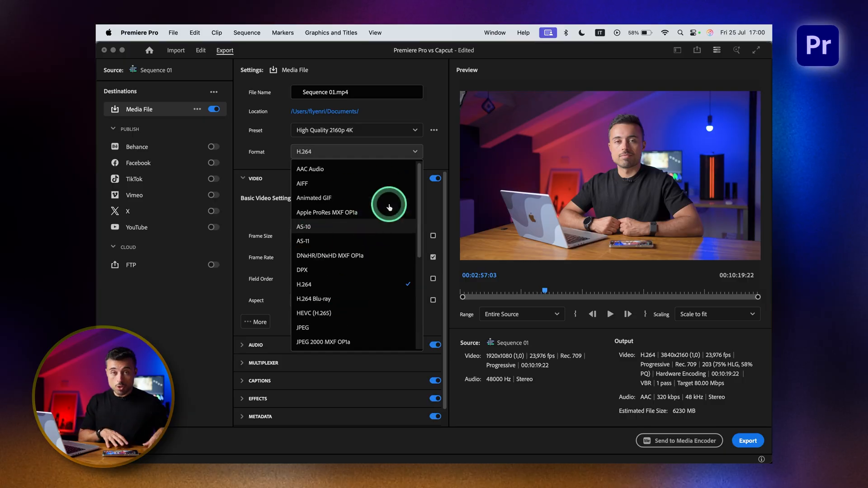
Send the Sequence 01 export to Media Encoder for queued encoding
{"action": "left_click", "coordinate": [679, 440]}
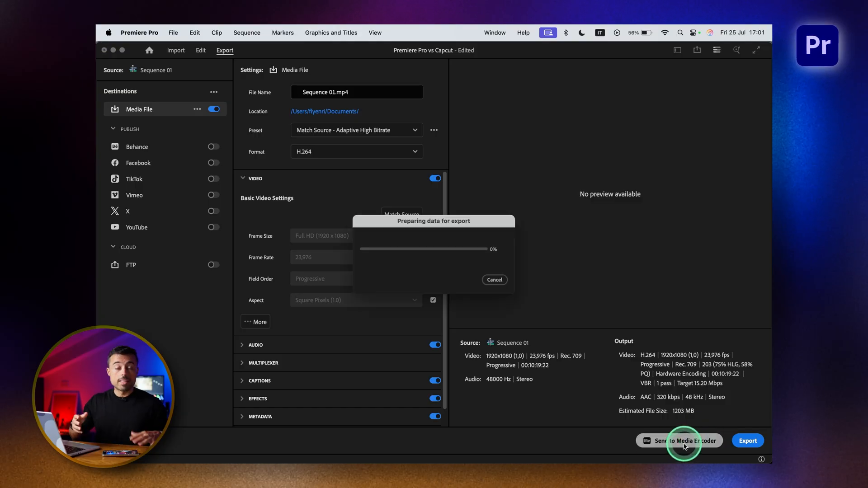
{"action": "left_click", "coordinate": [201, 50]}
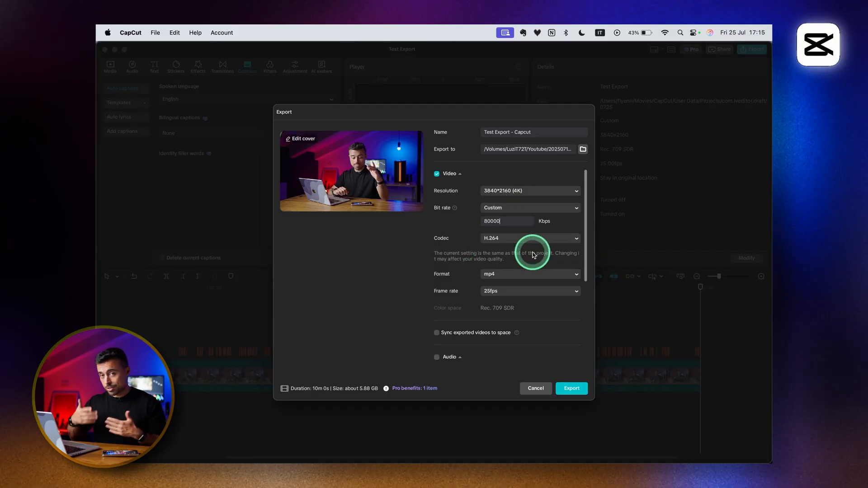
Set the Test Export - Capcut export to 3840*2160 H.264 mp4 at custom 80000 Kbps
{"action": "left_click", "coordinate": [571, 388]}
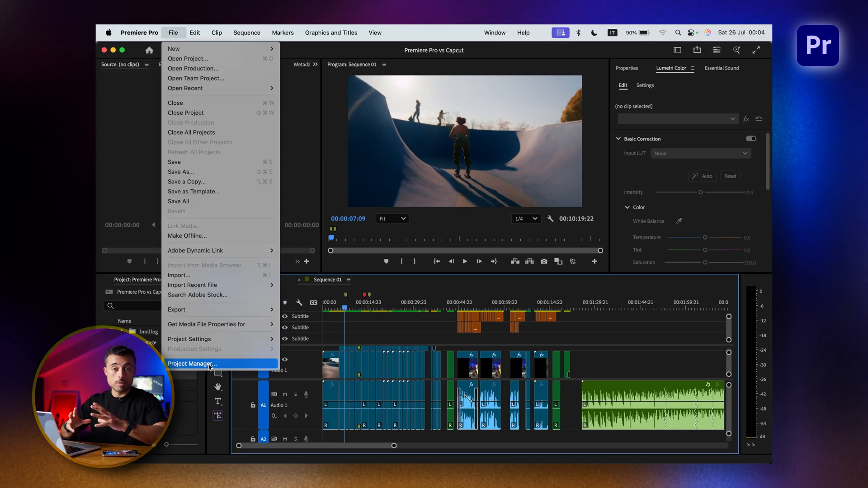
Bring up the Project Manager via the File menu
{"action": "left_click", "coordinate": [193, 363]}
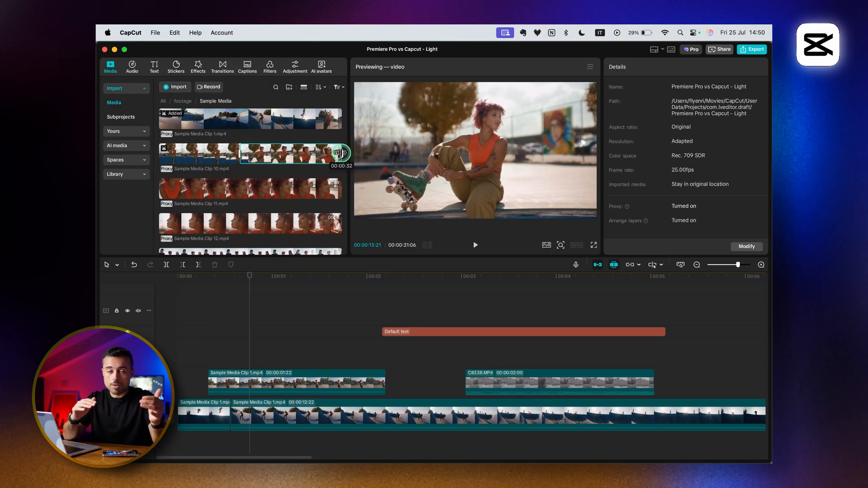
Drag Sample Media Clip 10.mp4 from the Media panel onto the timeline
{"action": "left_click_drag", "start_coordinate": [343, 152], "coordinate": [296, 159]}
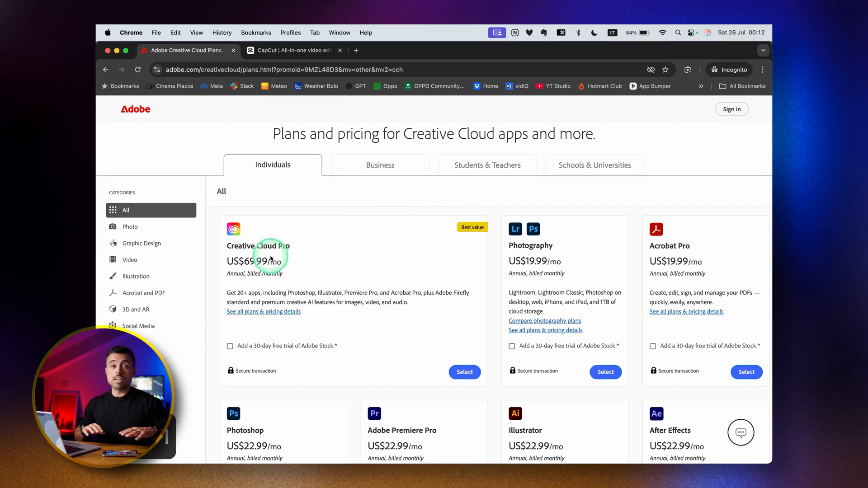
{"action": "scroll", "scroll_direction": "down", "scroll_amount": 3}
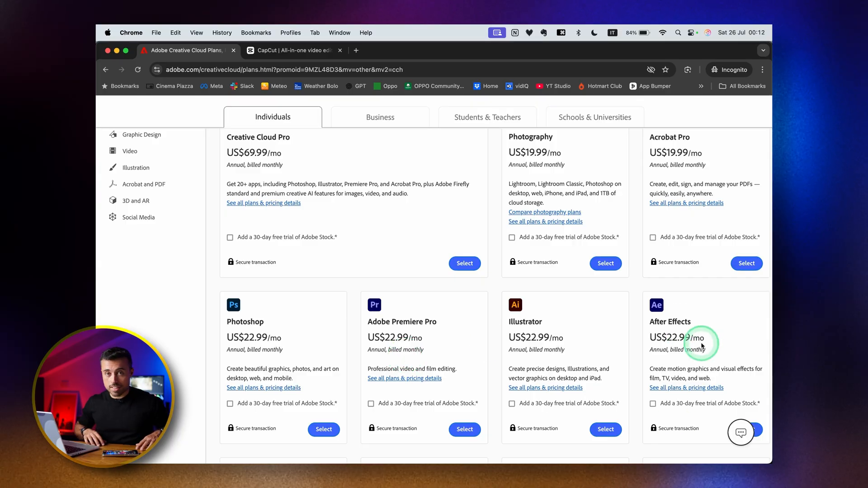
{"action": "scroll", "scroll_direction": "down", "scroll_amount": 3}
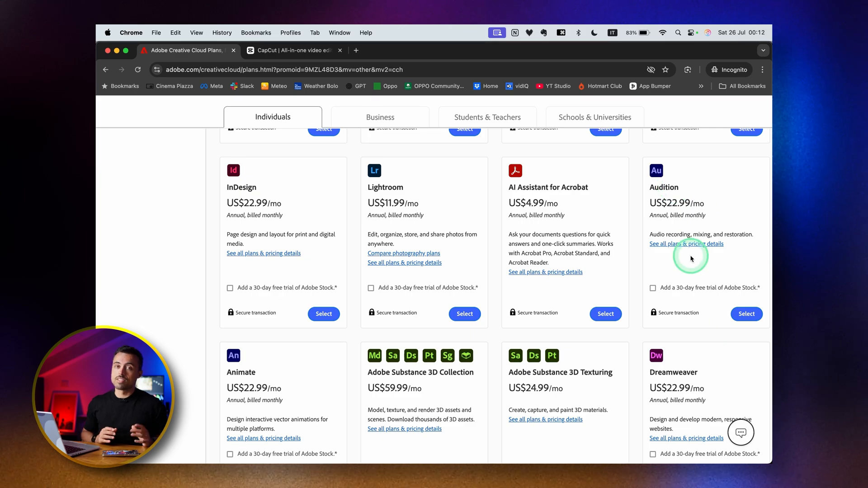
{"action": "left_click", "coordinate": [291, 50]}
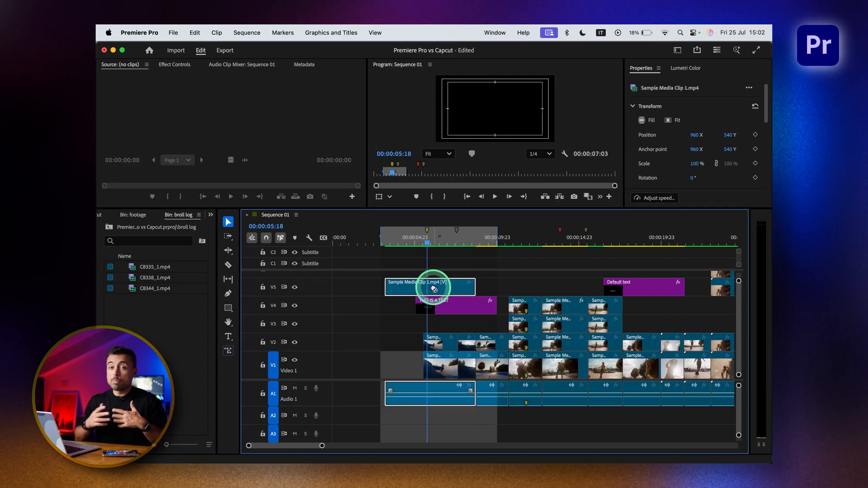
Calculate the collected project's disk space: 13.39 GB from the 14.70 GB original
{"action": "left_click", "coordinate": [354, 363]}
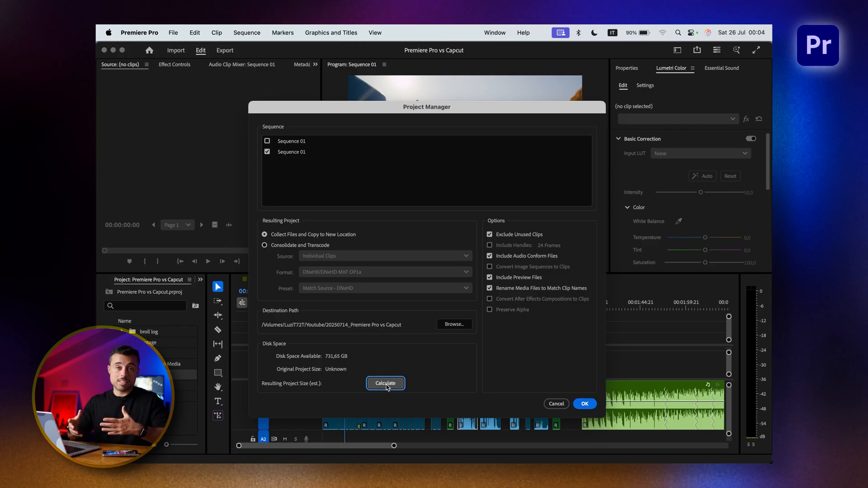
{"action": "left_click", "coordinate": [384, 383]}
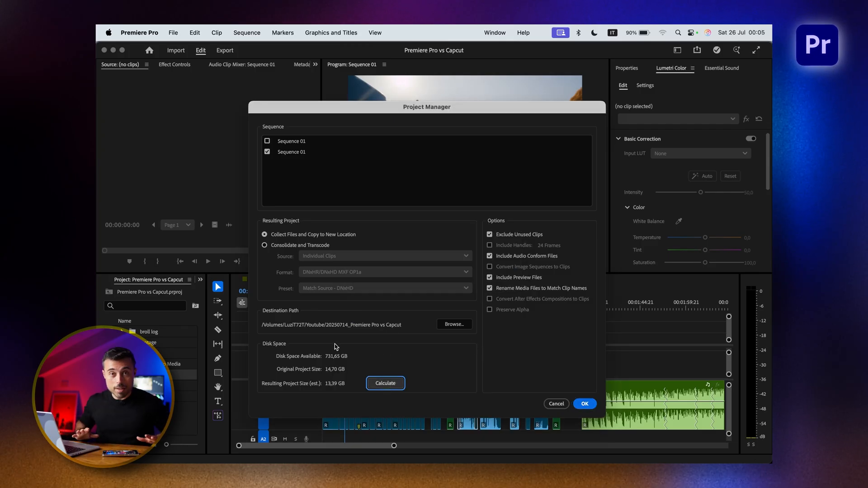